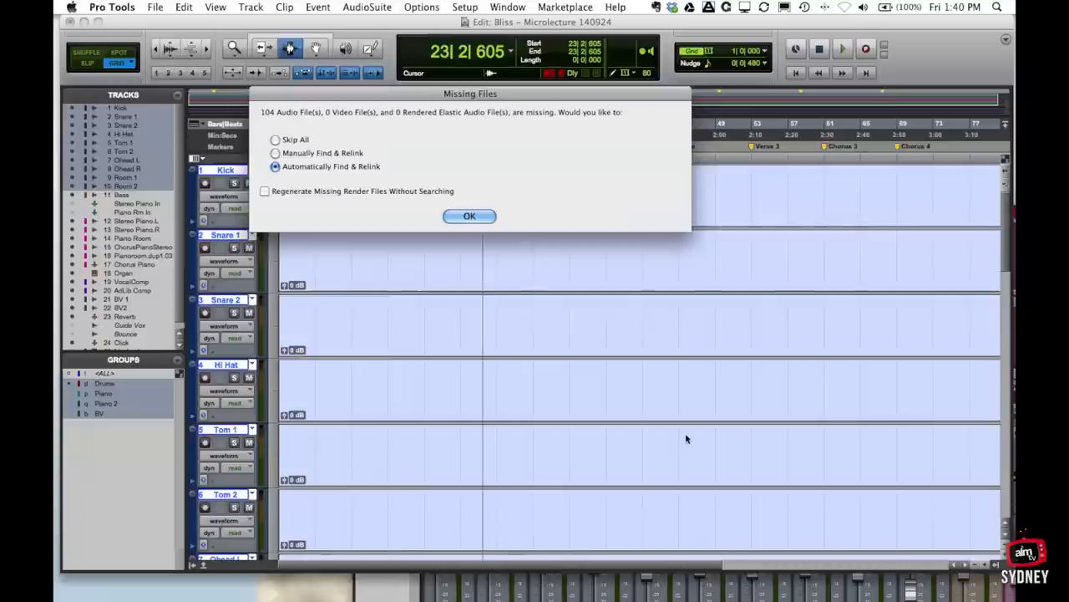
pyautogui.moveTo(882, 350)
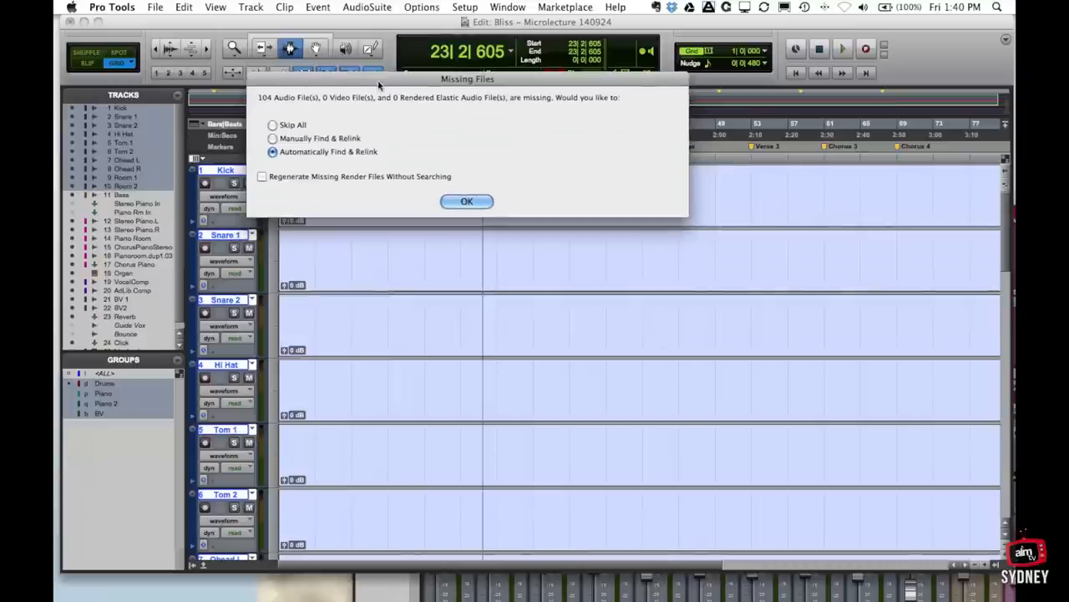
pyautogui.moveTo(706, 147)
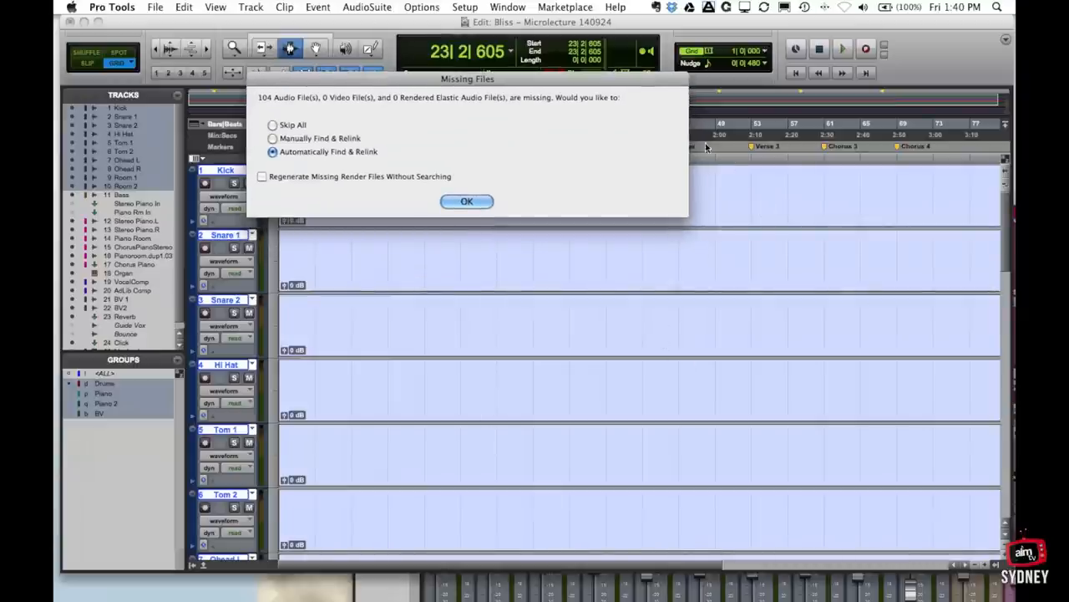
pyautogui.moveTo(316, 294)
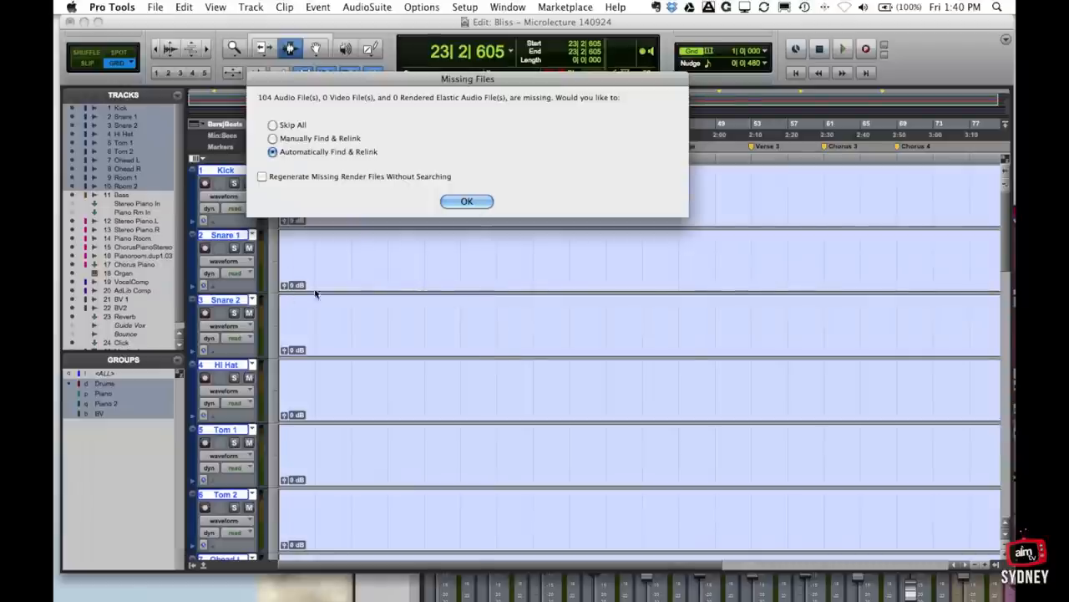
pyautogui.moveTo(605, 257)
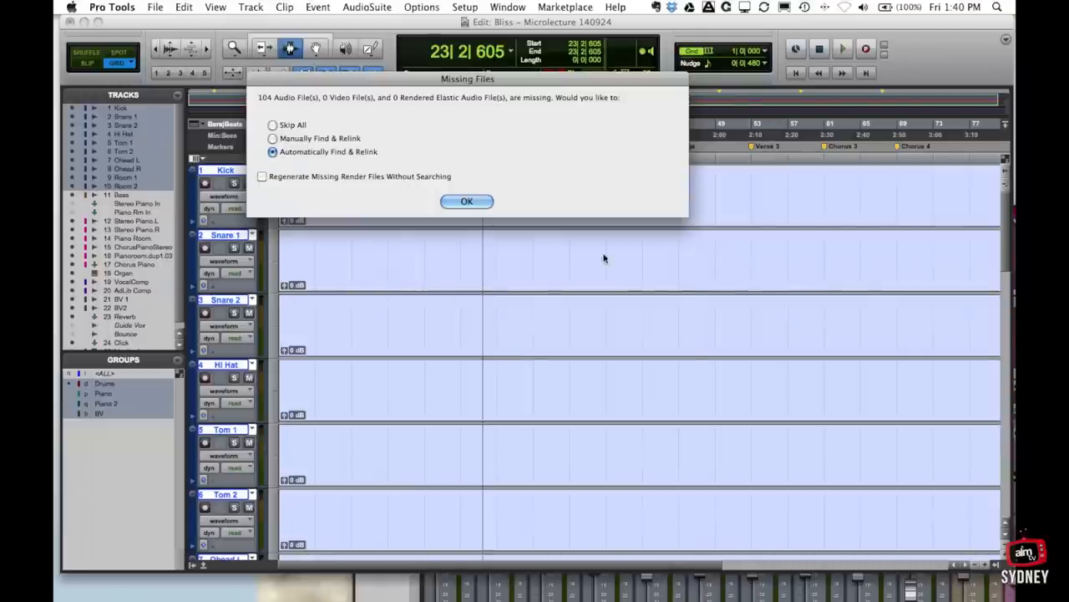
pyautogui.moveTo(314, 92)
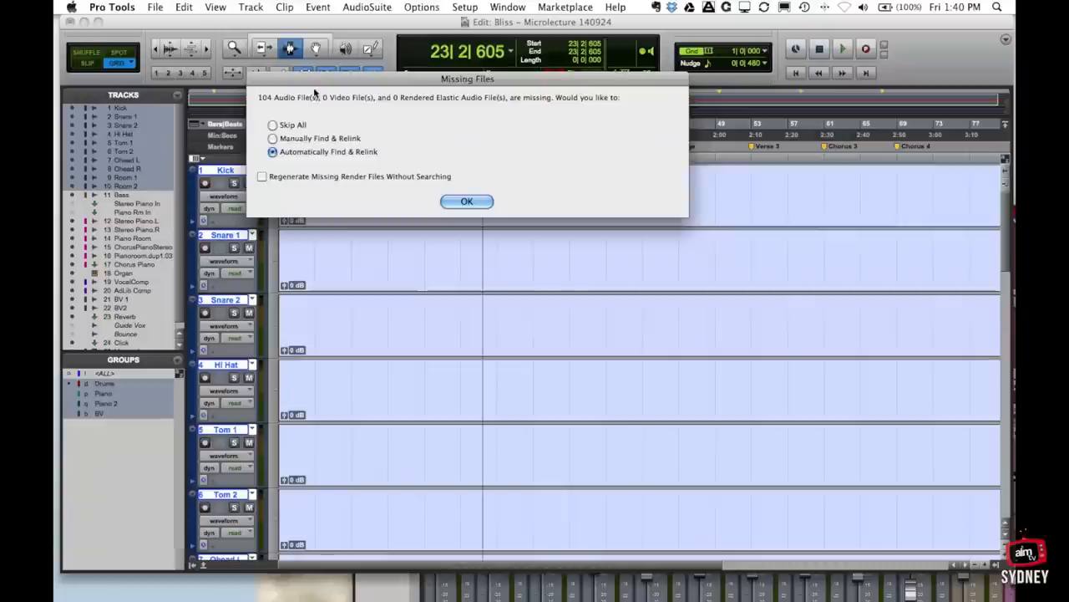
pyautogui.moveTo(270, 107)
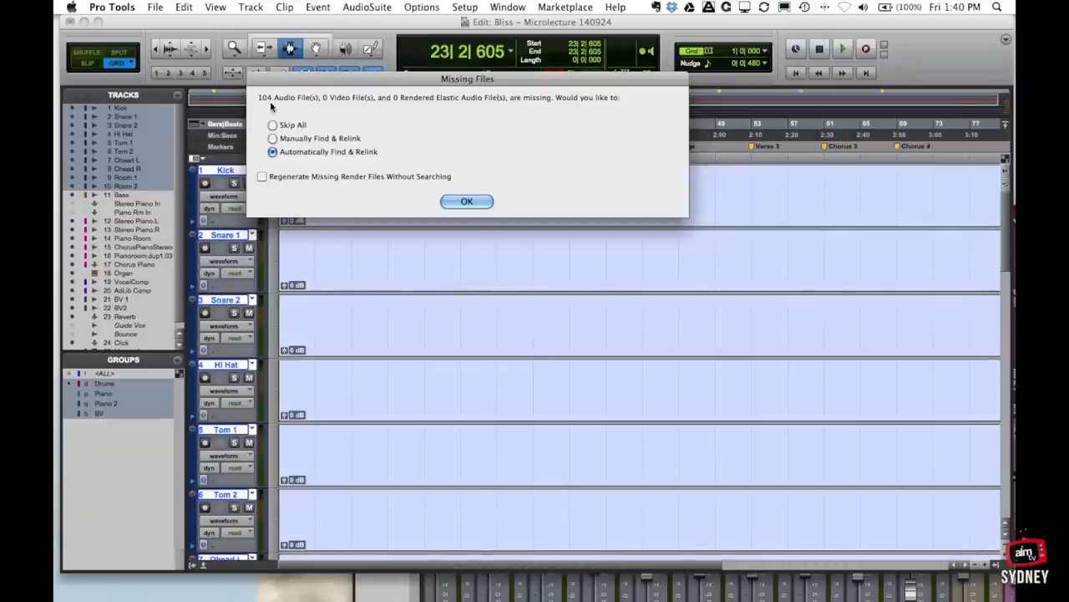
pyautogui.moveTo(291, 141)
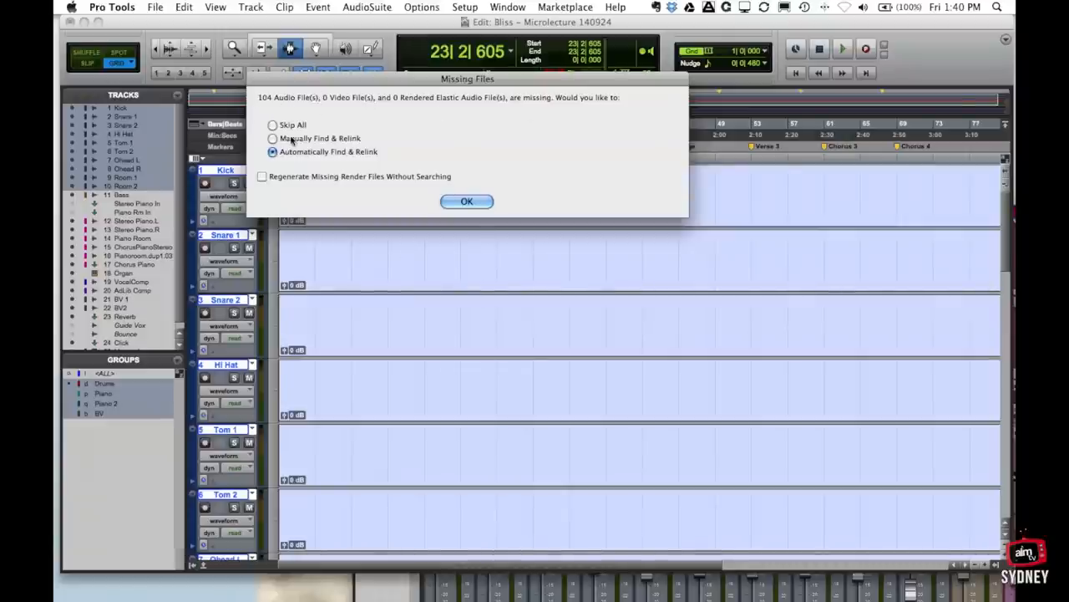
pyautogui.moveTo(552, 149)
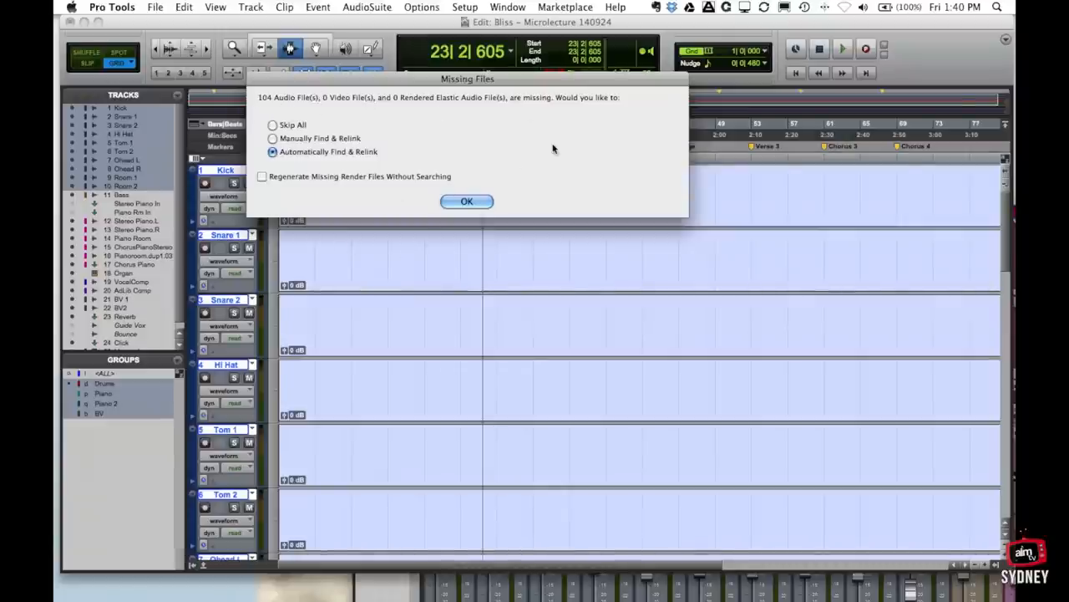
pyautogui.moveTo(396, 82)
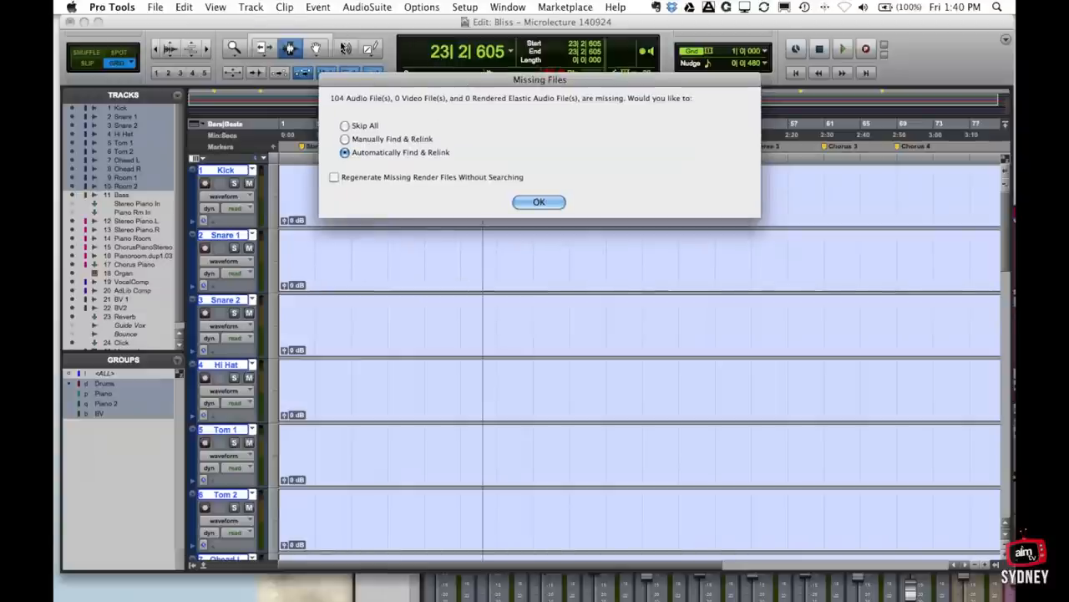
pyautogui.moveTo(284, 25)
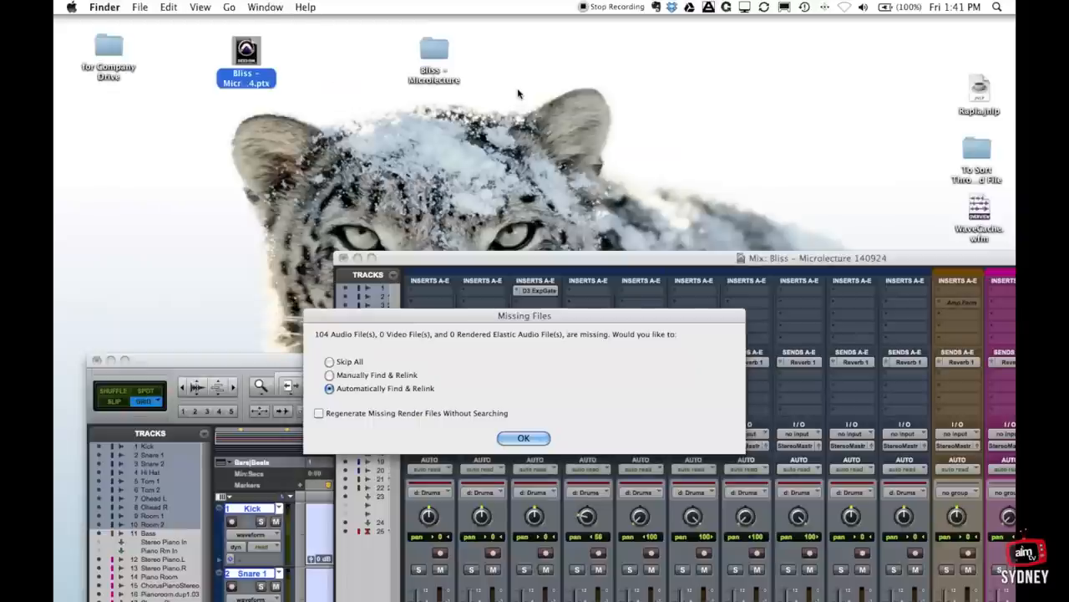
pyautogui.moveTo(230, 40)
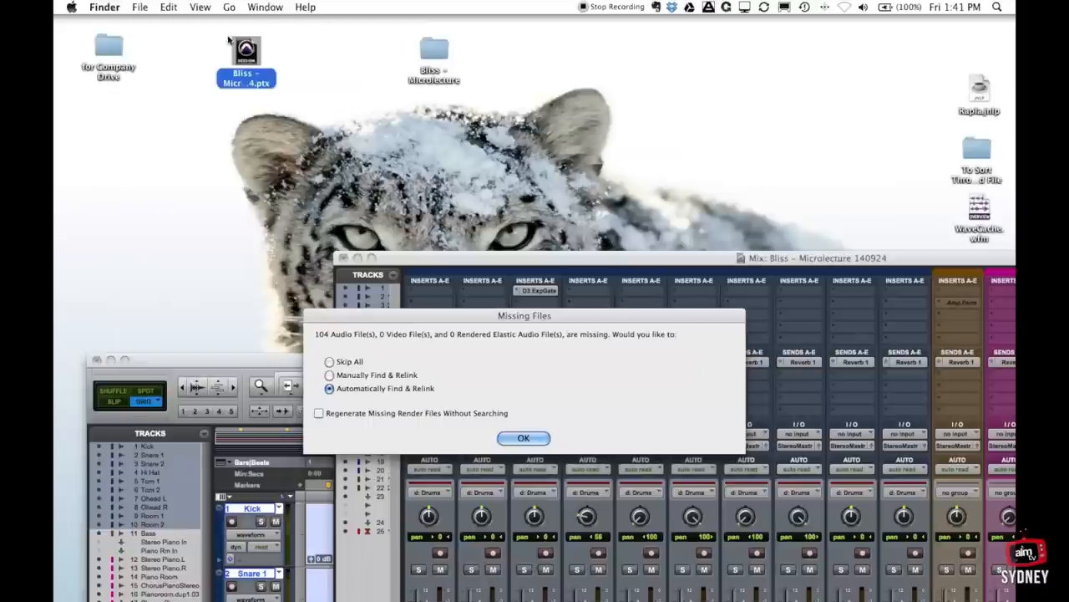
# - Select the Bliss .ptx session on the desktop, then show the Bliss – Microlecture folder contents in Finder
pyautogui.click(246, 50)
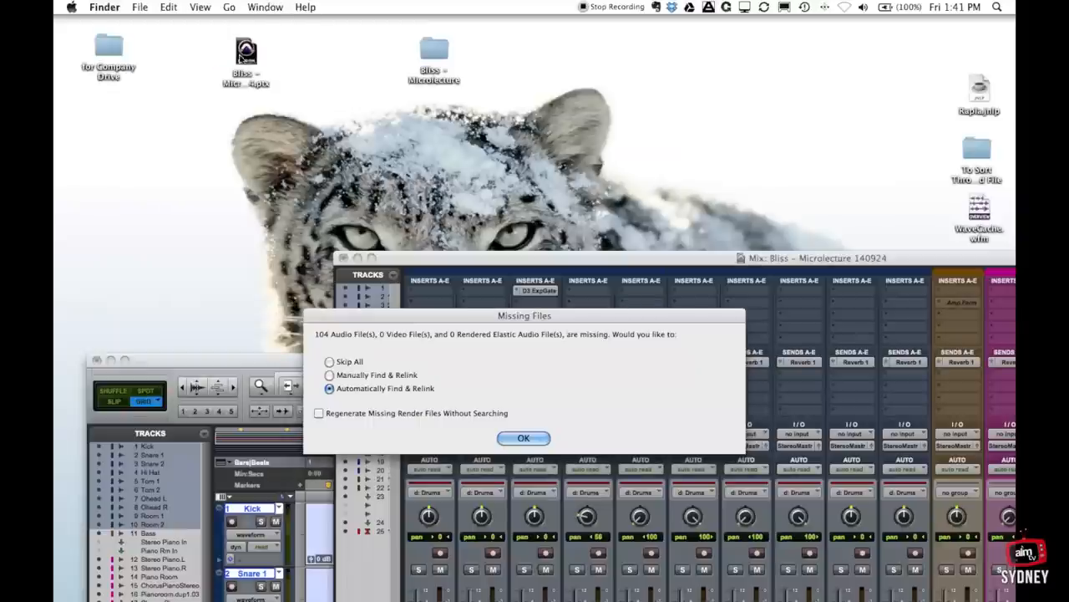
pyautogui.click(246, 52)
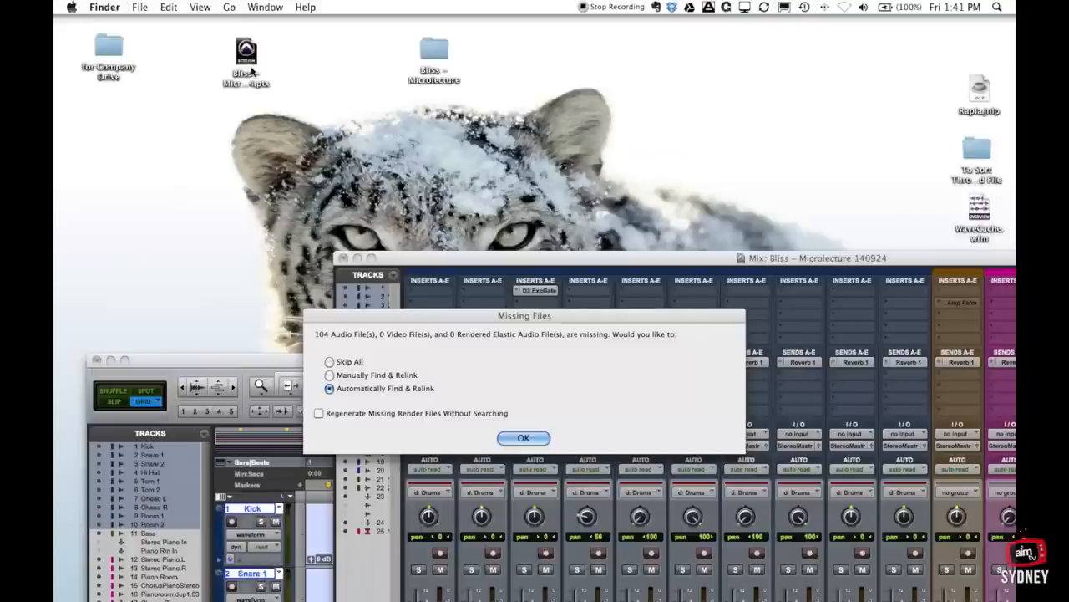
pyautogui.click(245, 53)
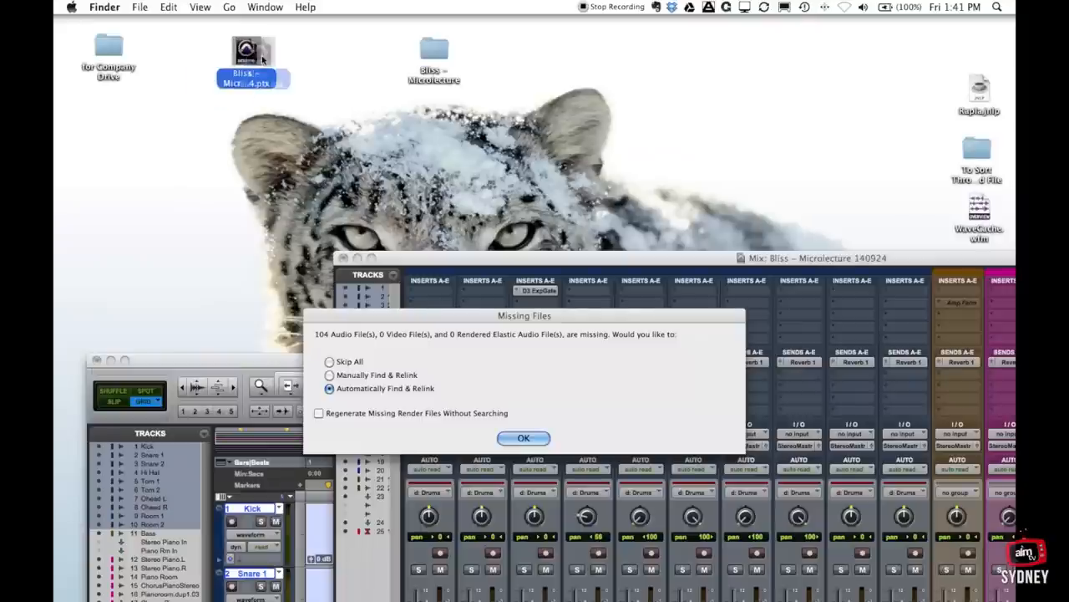
pyautogui.click(254, 63)
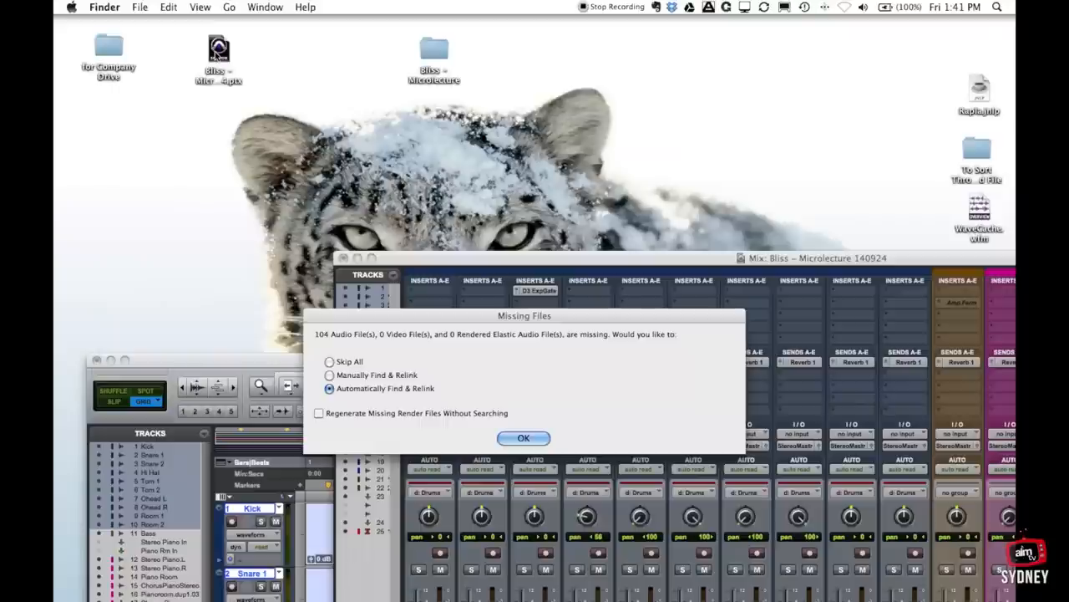
pyautogui.moveTo(431, 100)
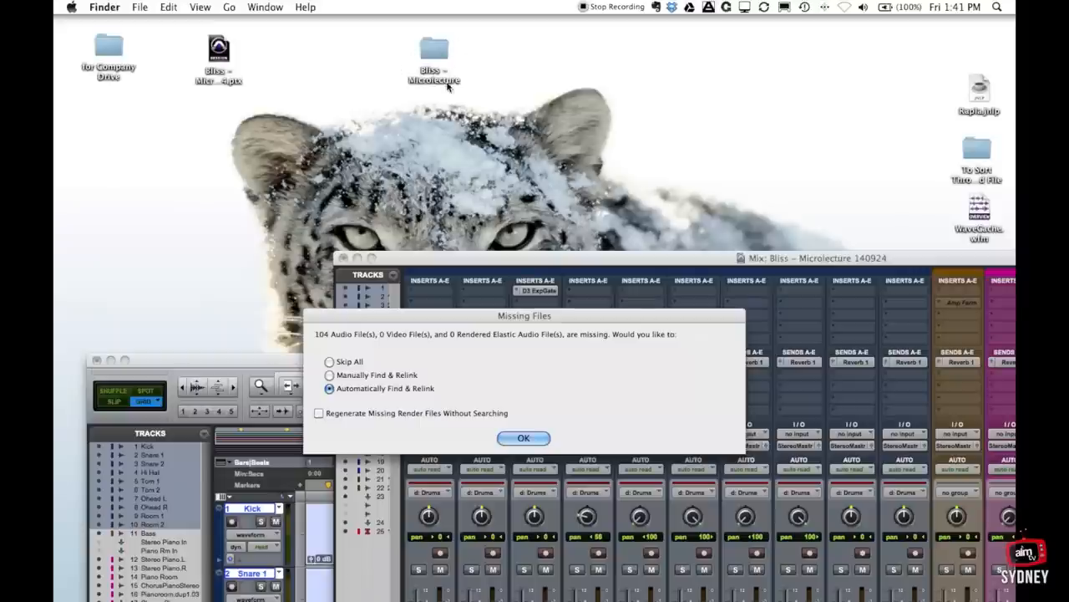
pyautogui.click(435, 46)
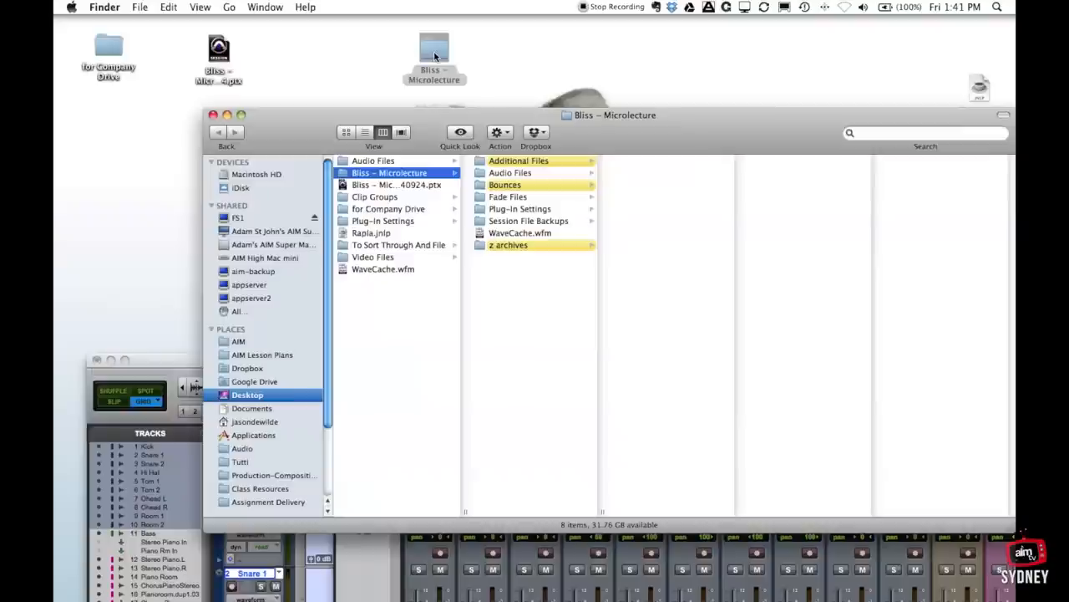
pyautogui.moveTo(525, 161)
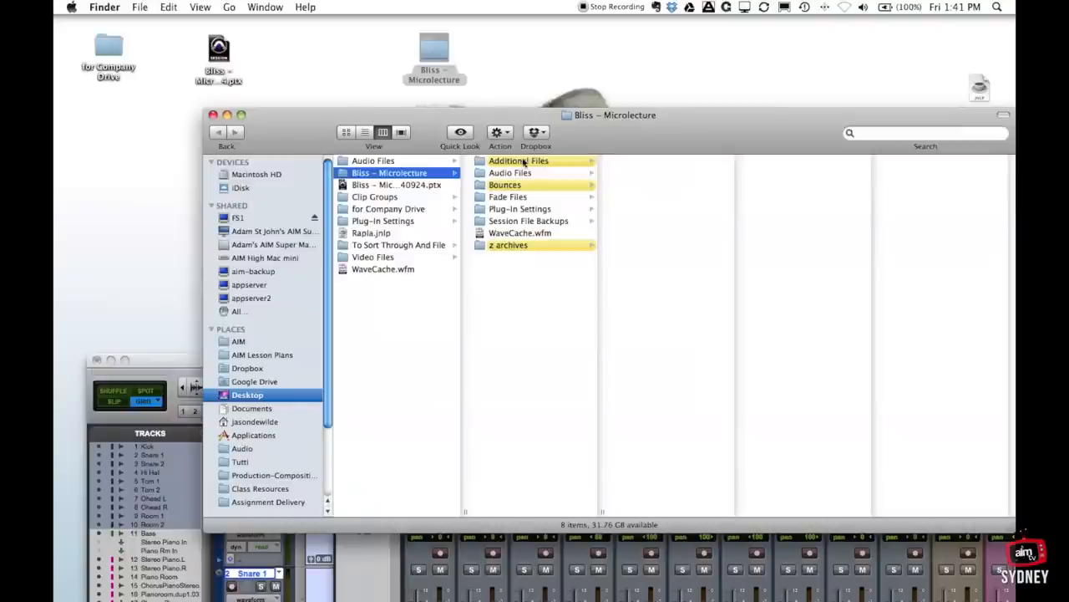
pyautogui.moveTo(505, 195)
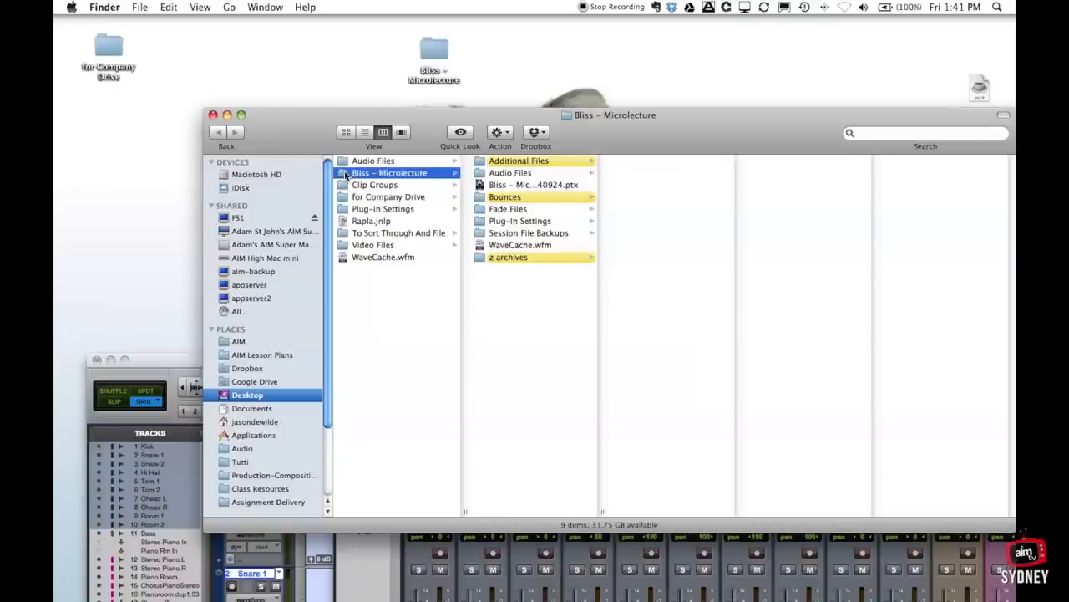
# - Drag the Bliss .ptx session file from the Desktop into the Bliss – Microlecture folder
pyautogui.click(533, 183)
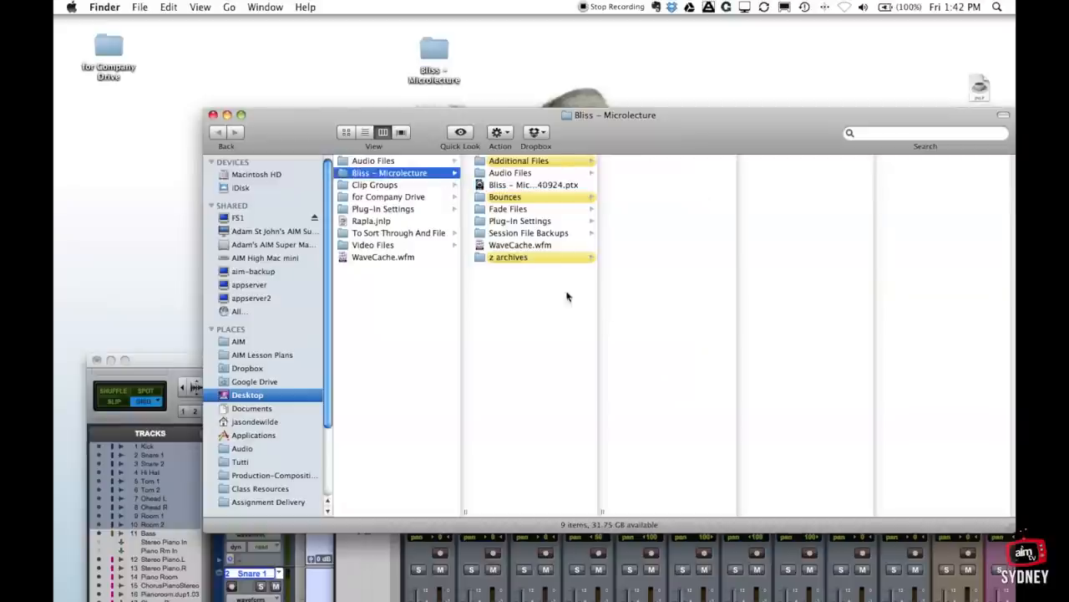
pyautogui.moveTo(508, 207)
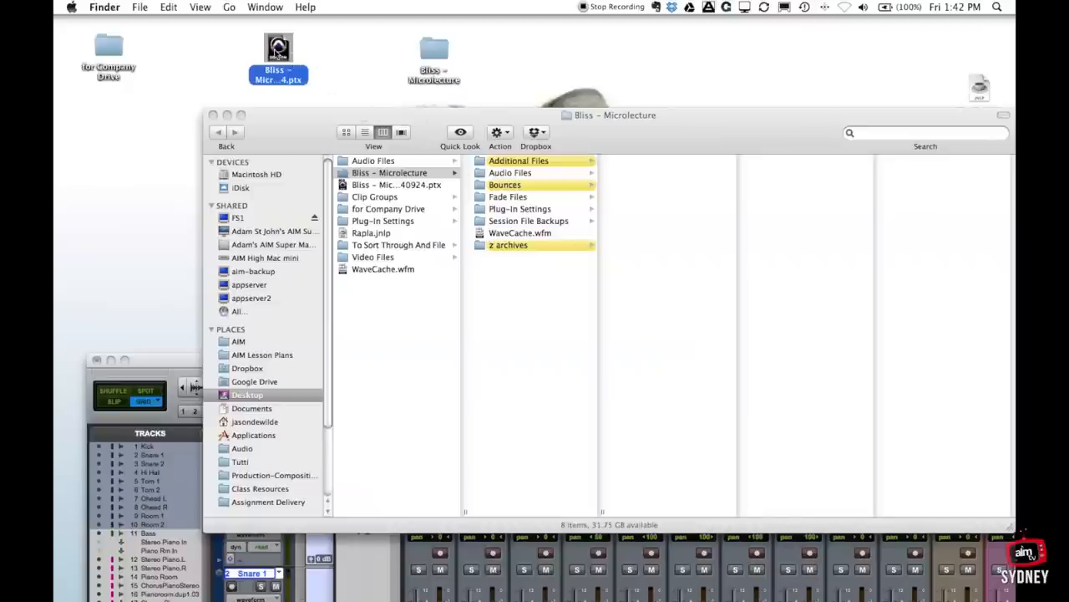
pyautogui.moveTo(482, 154)
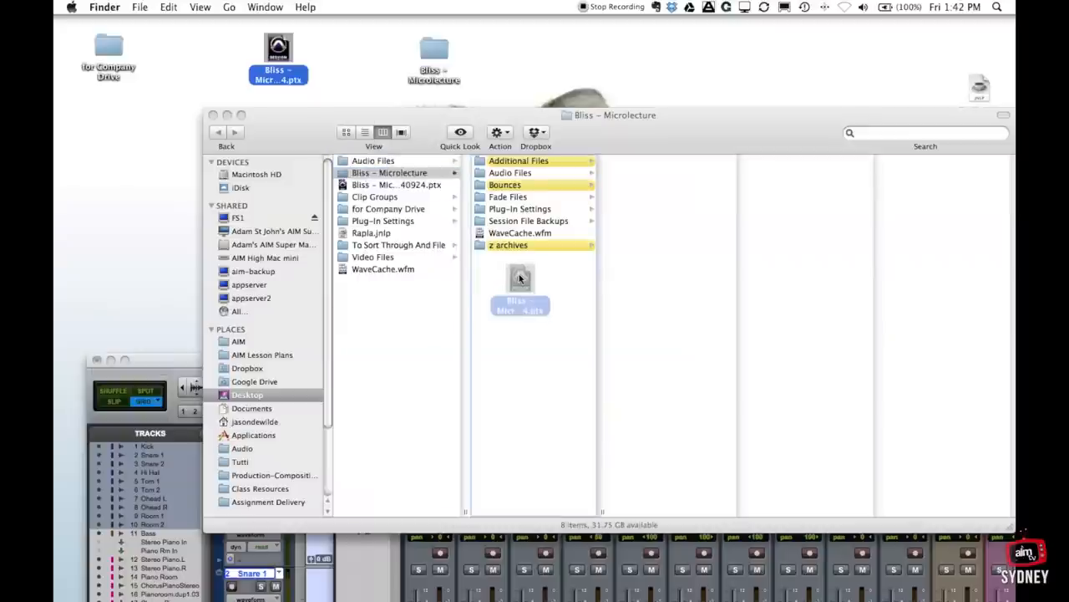
pyautogui.moveTo(277, 59); pyautogui.dragTo(520, 284)
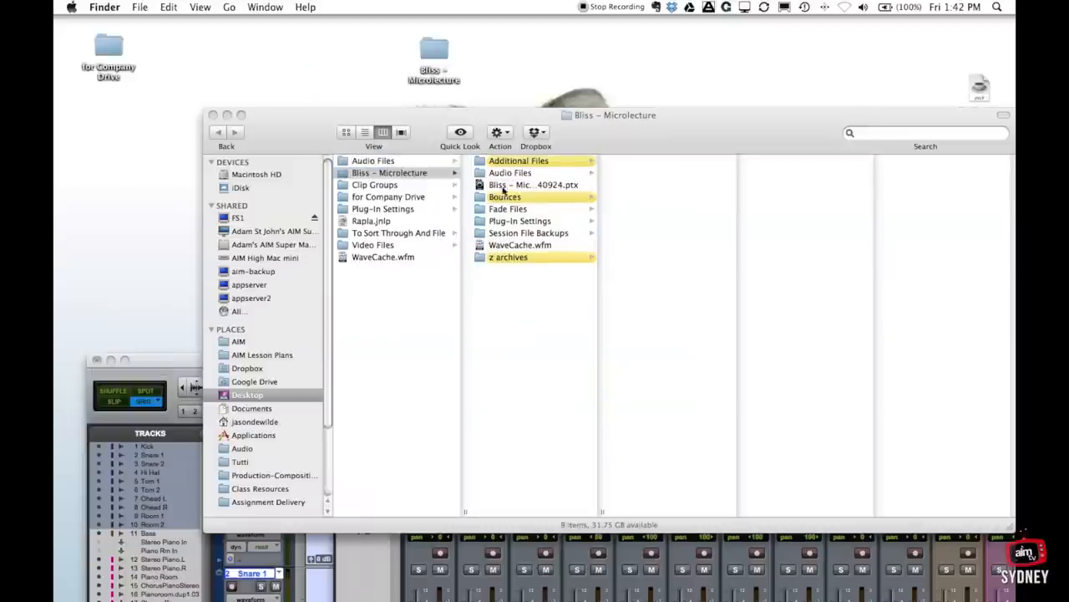
pyautogui.moveTo(518, 216)
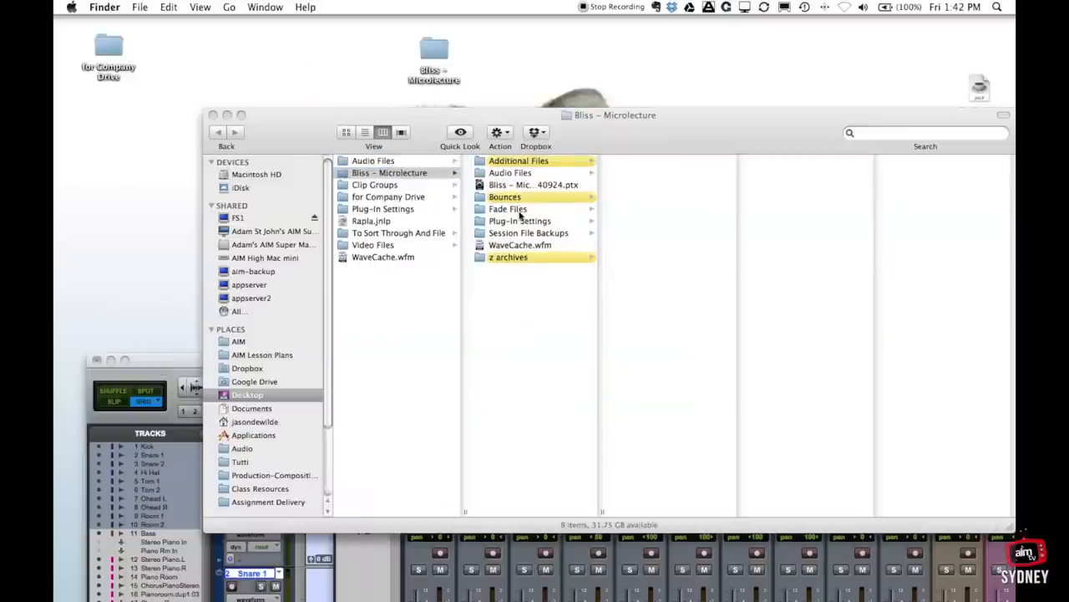
pyautogui.moveTo(418, 193)
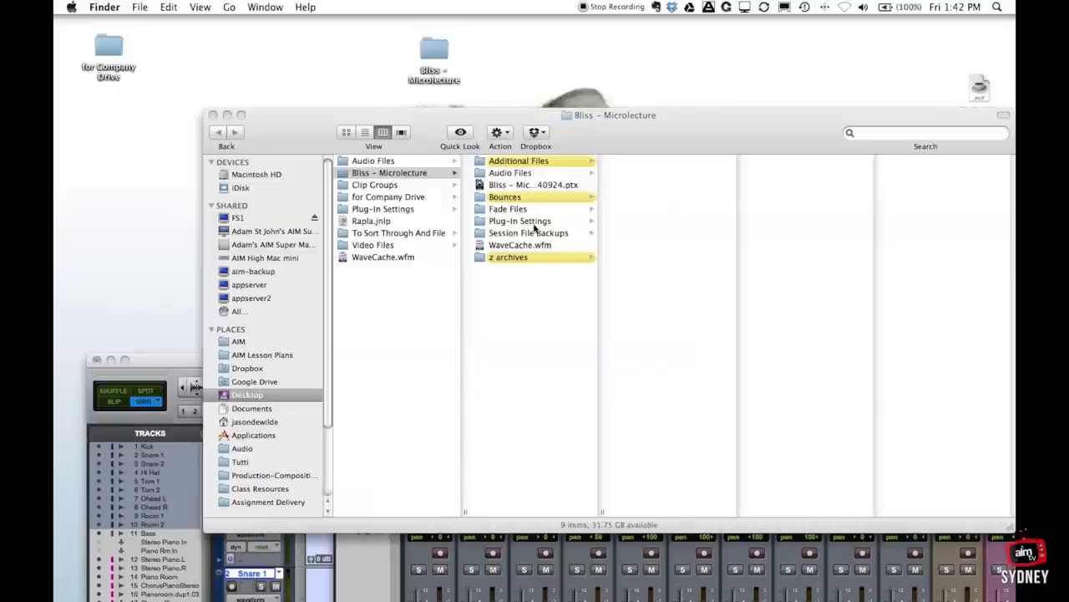
pyautogui.moveTo(517, 344)
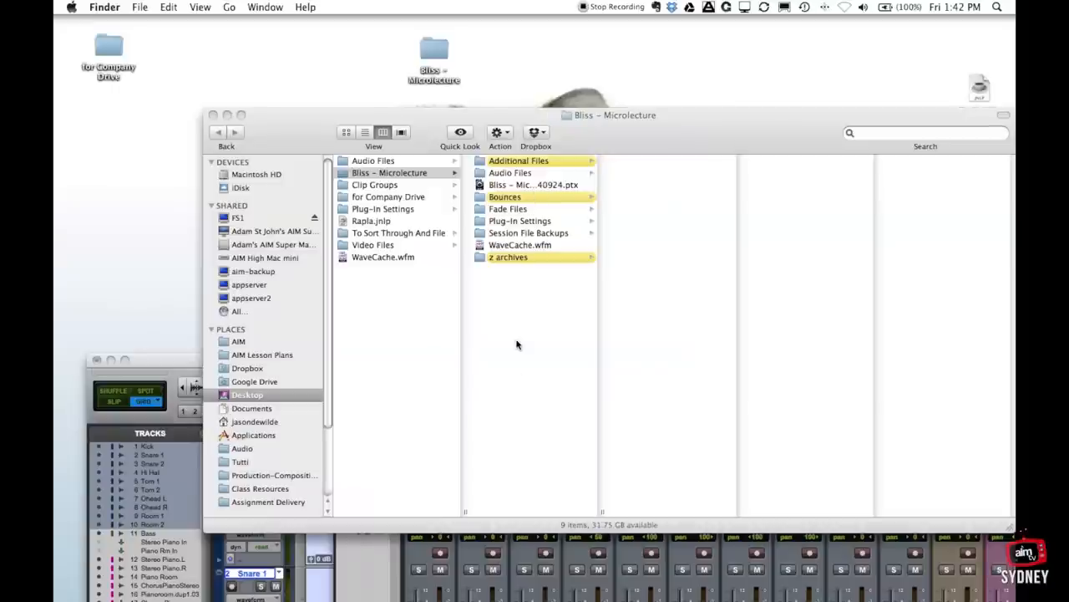
pyautogui.moveTo(511, 157)
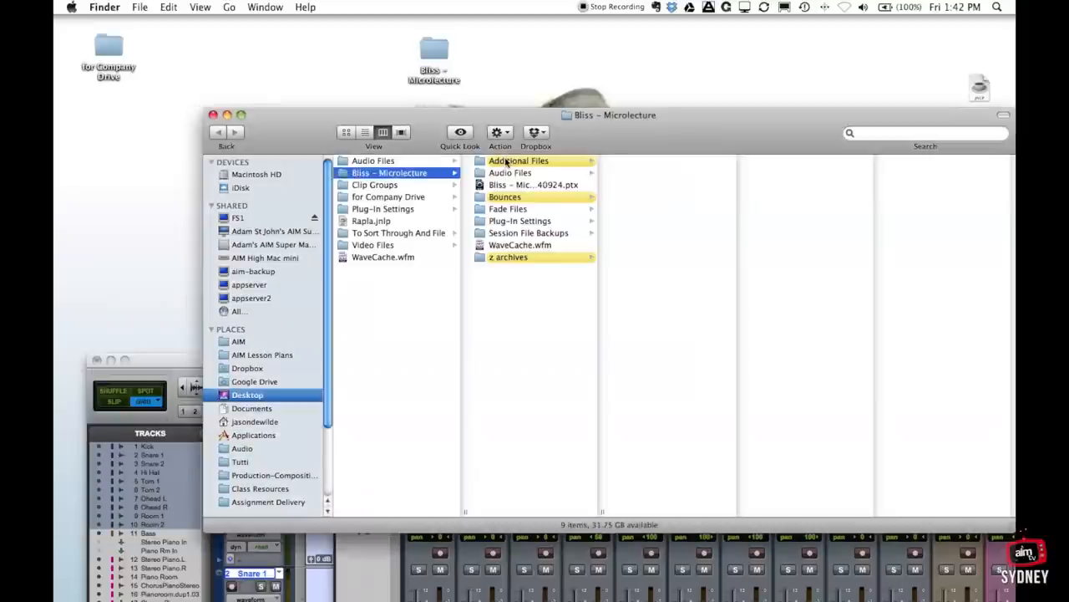
# - Inspect the Additional Files, Bounces and z archives subfolders, ending on the older Bliss sessions in z archives
pyautogui.click(505, 198)
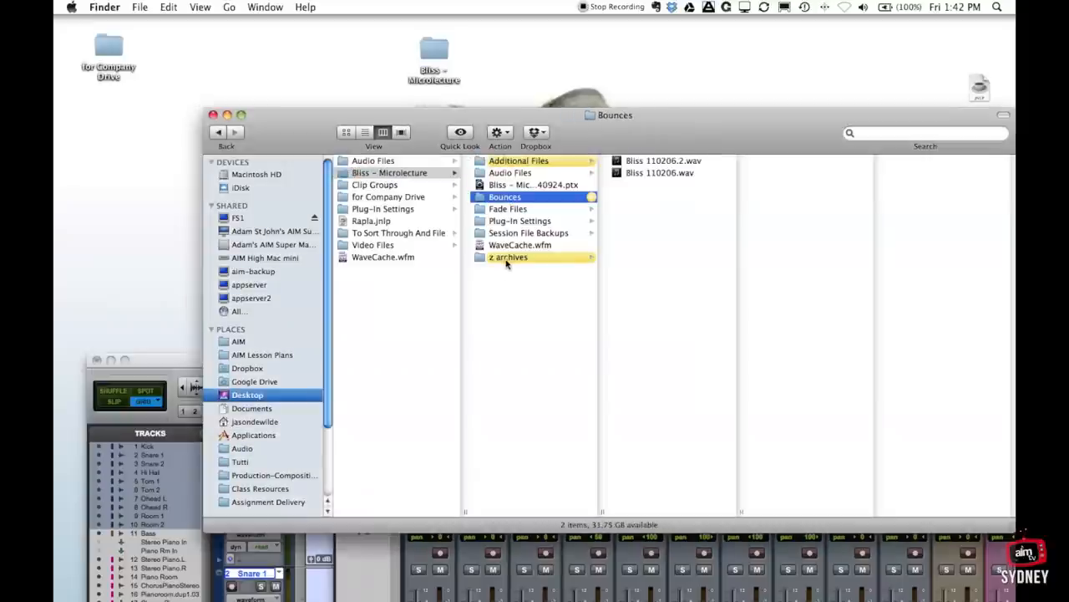
pyautogui.click(508, 257)
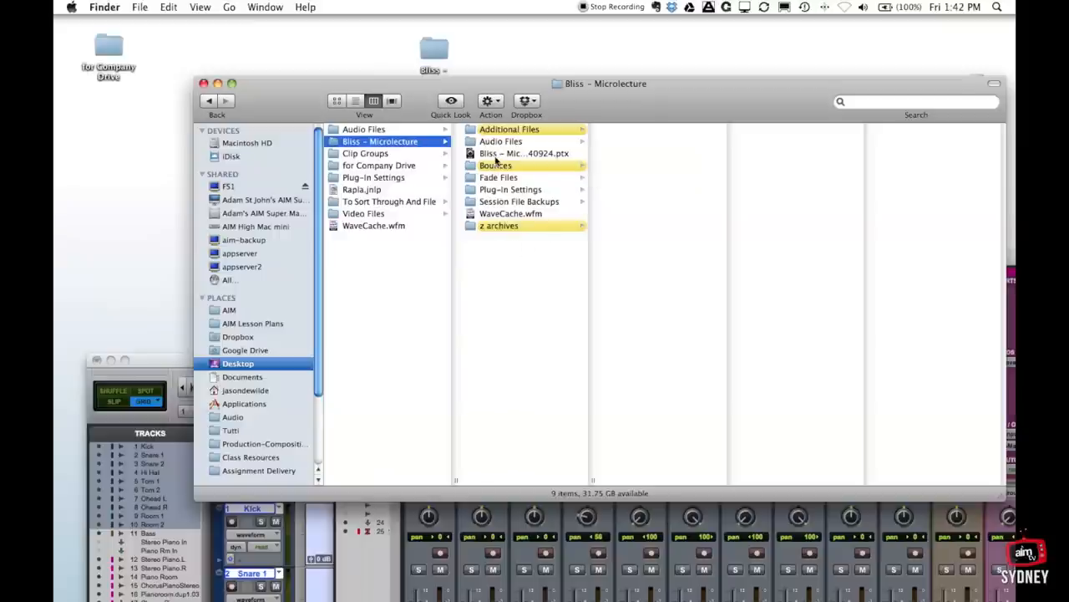
pyautogui.moveTo(510, 137)
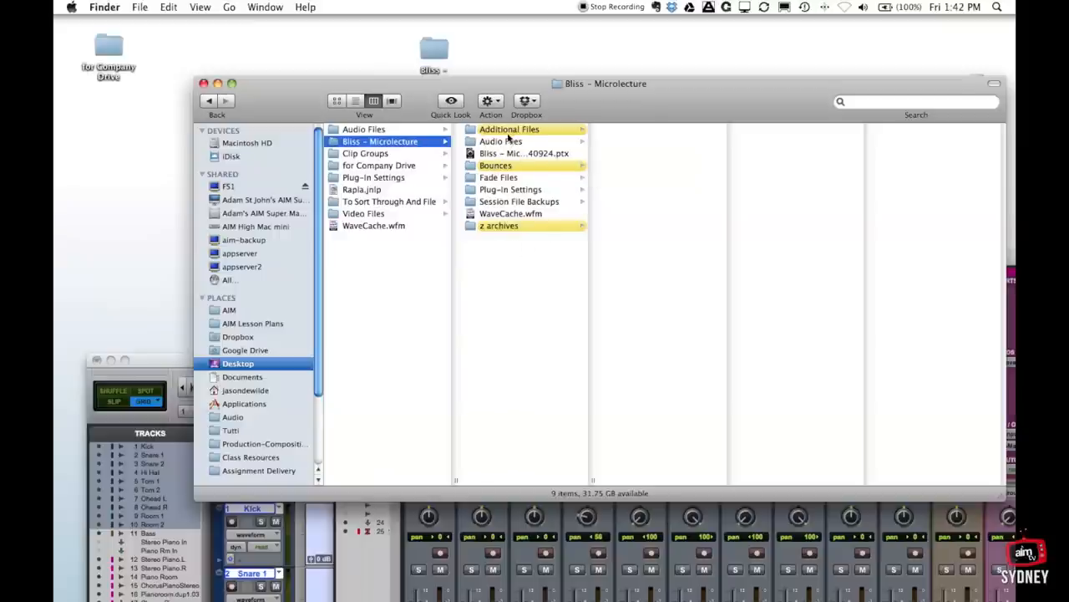
pyautogui.click(494, 165)
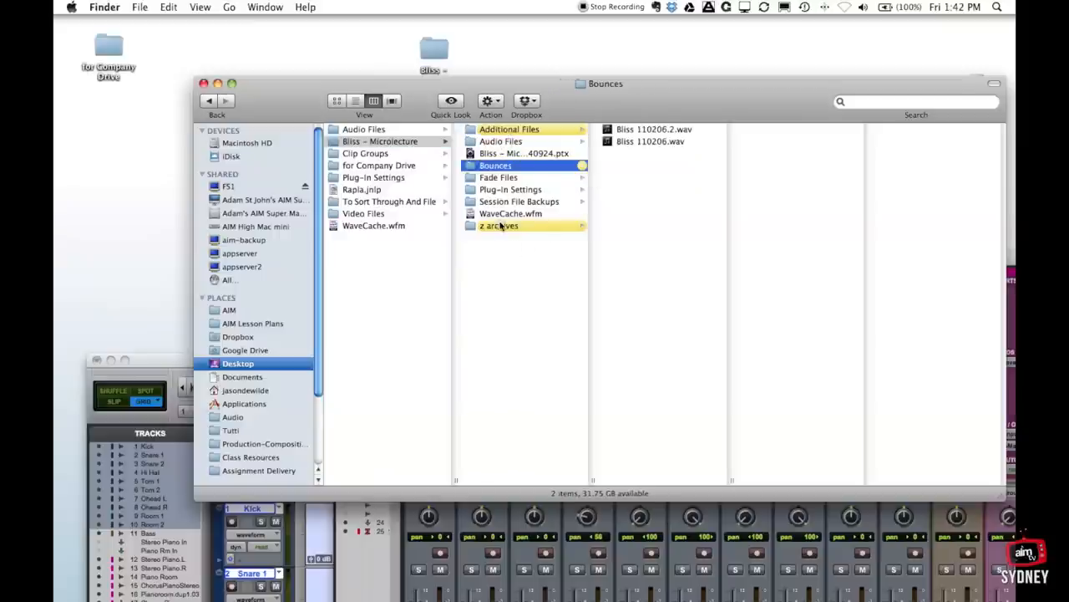
pyautogui.click(508, 129)
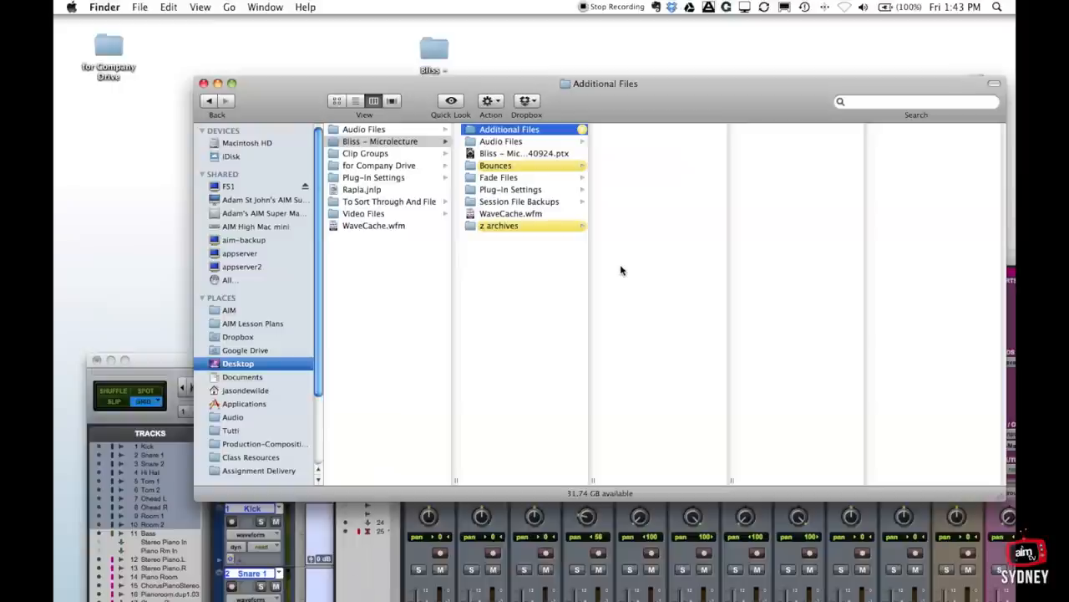
pyautogui.moveTo(501, 134)
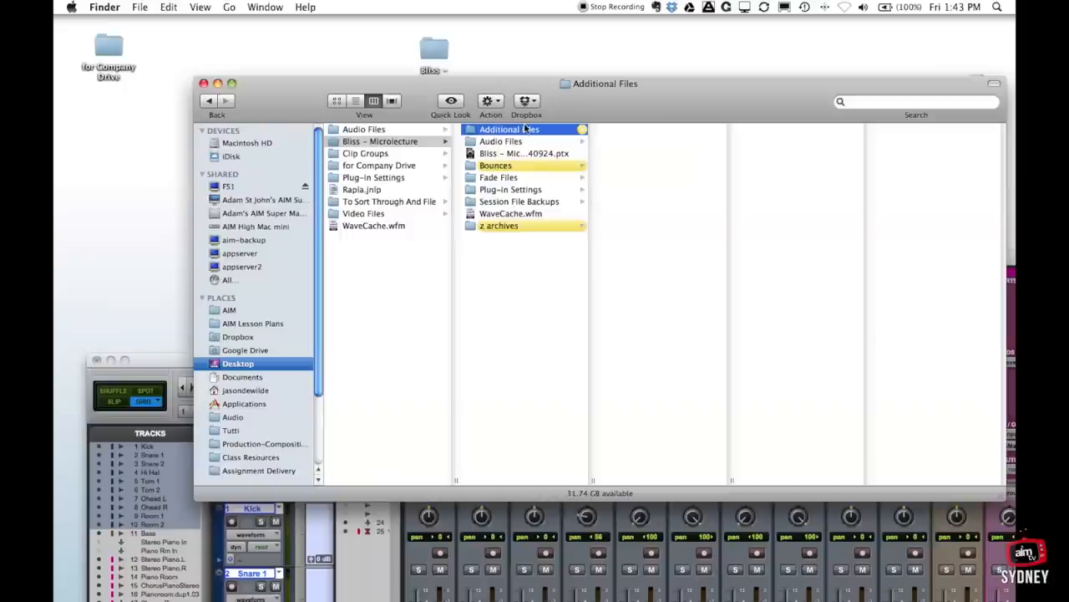
pyautogui.click(494, 166)
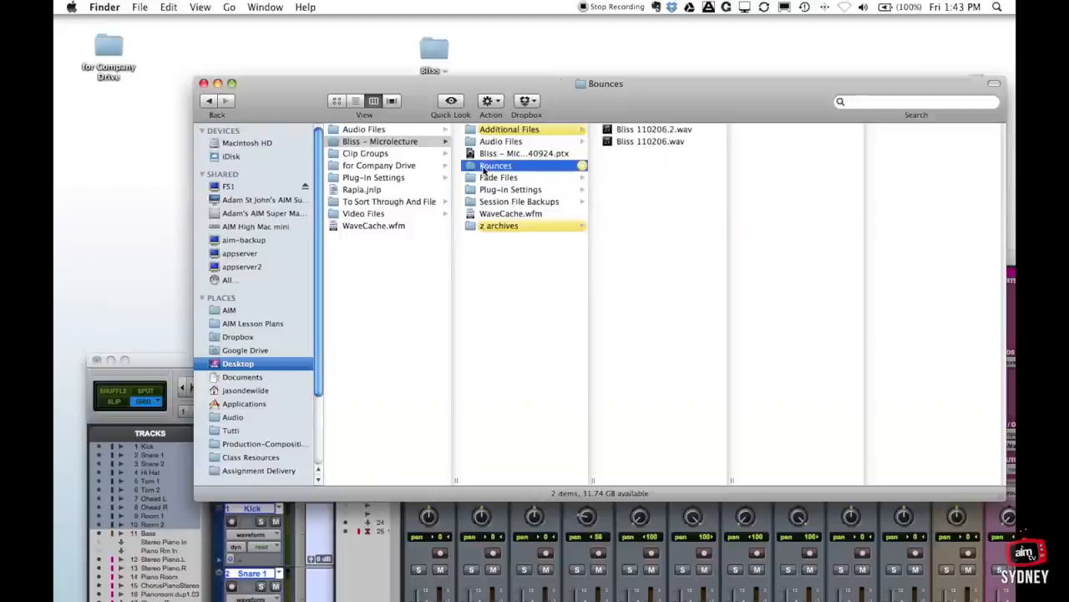
pyautogui.moveTo(655, 182)
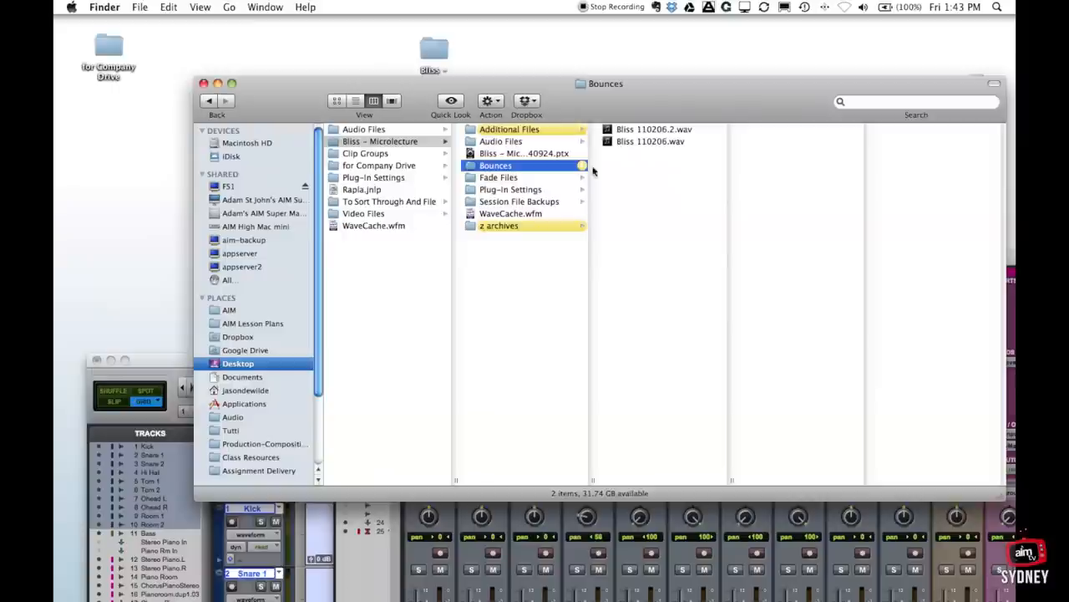
pyautogui.moveTo(636, 125)
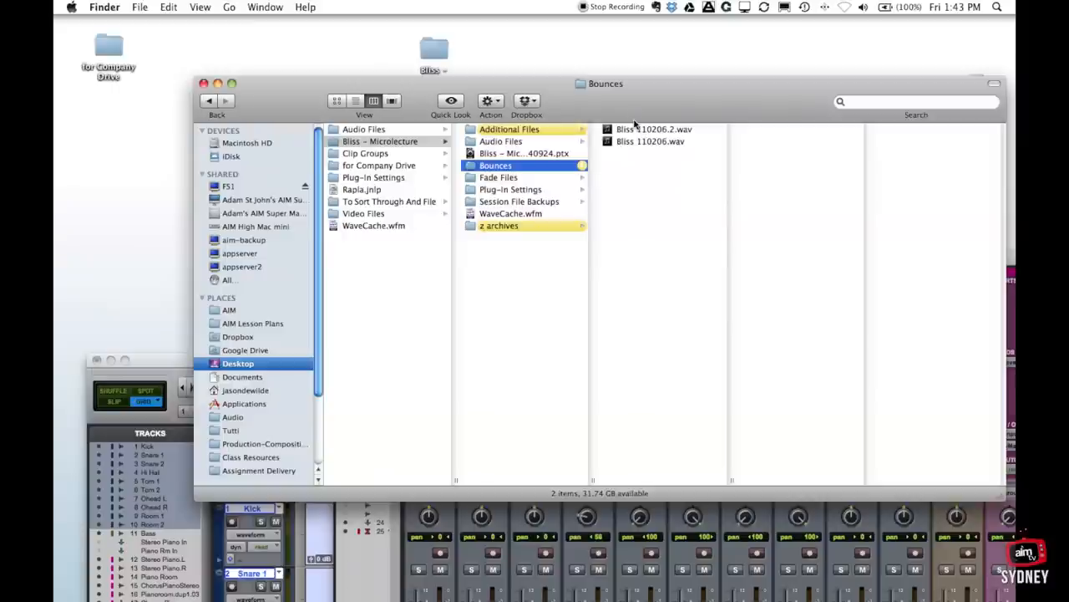
pyautogui.click(498, 225)
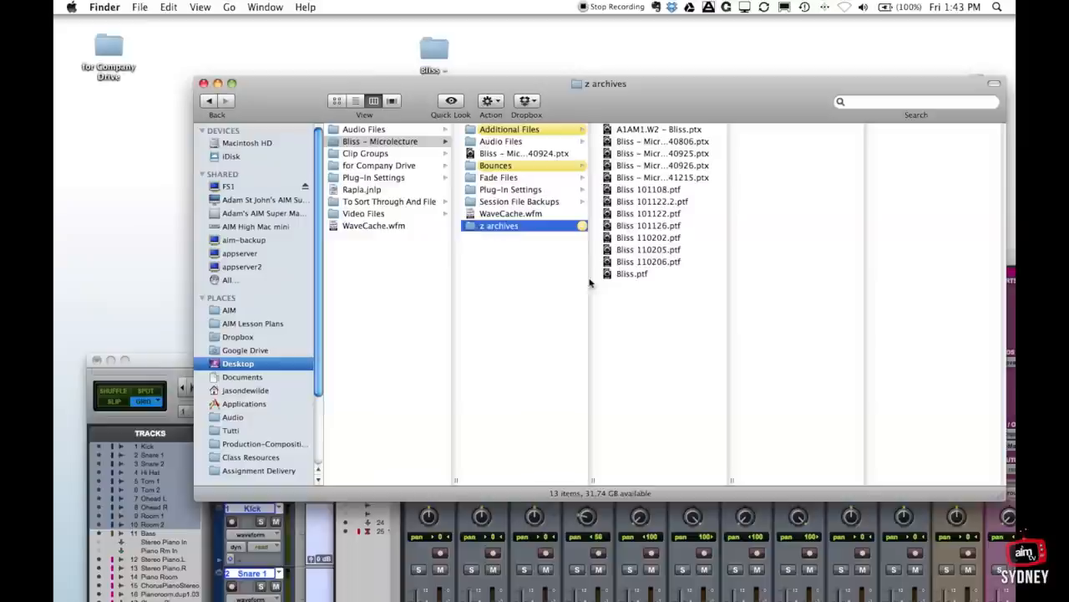
pyautogui.moveTo(645, 157)
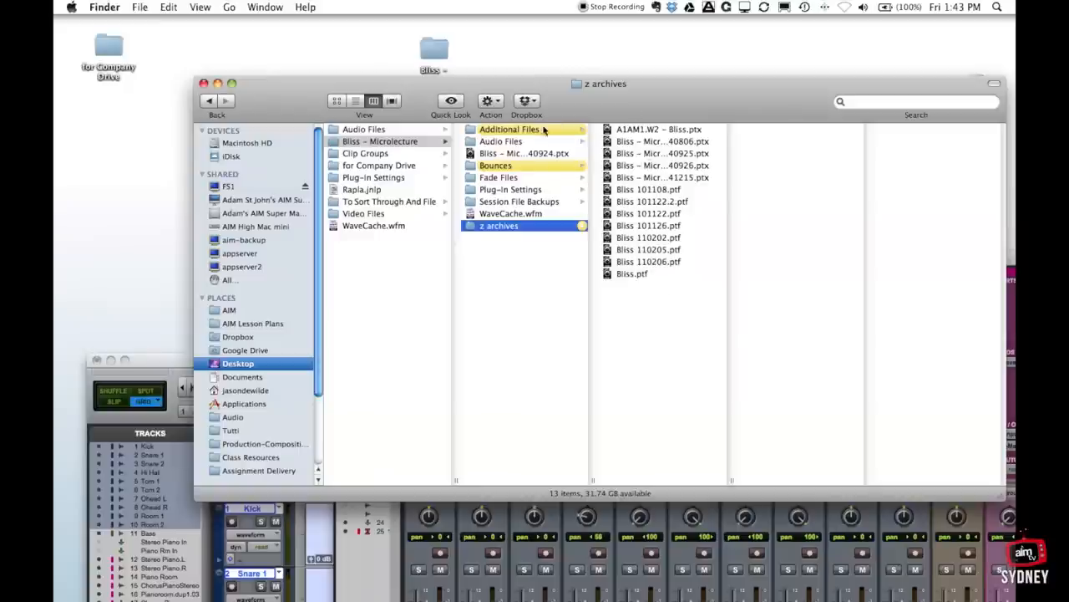
pyautogui.moveTo(527, 144)
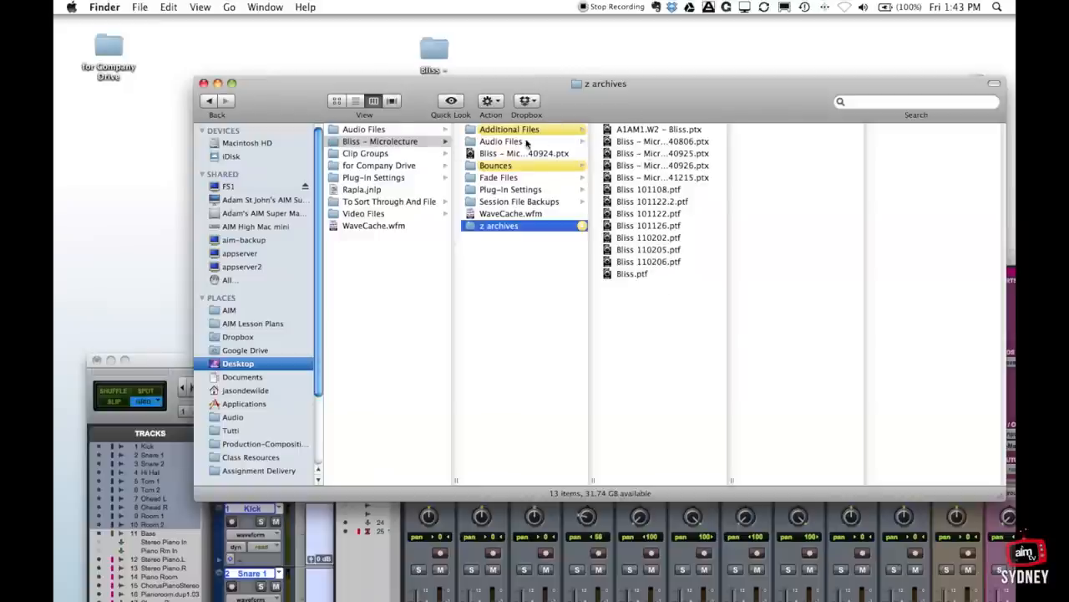
pyautogui.moveTo(521, 188)
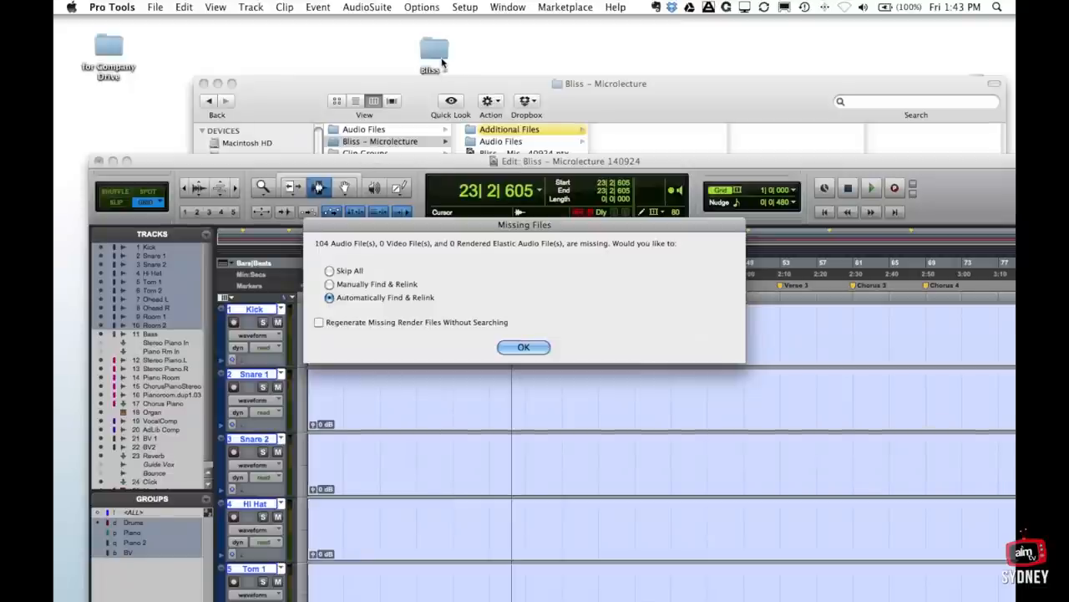
pyautogui.moveTo(549, 371)
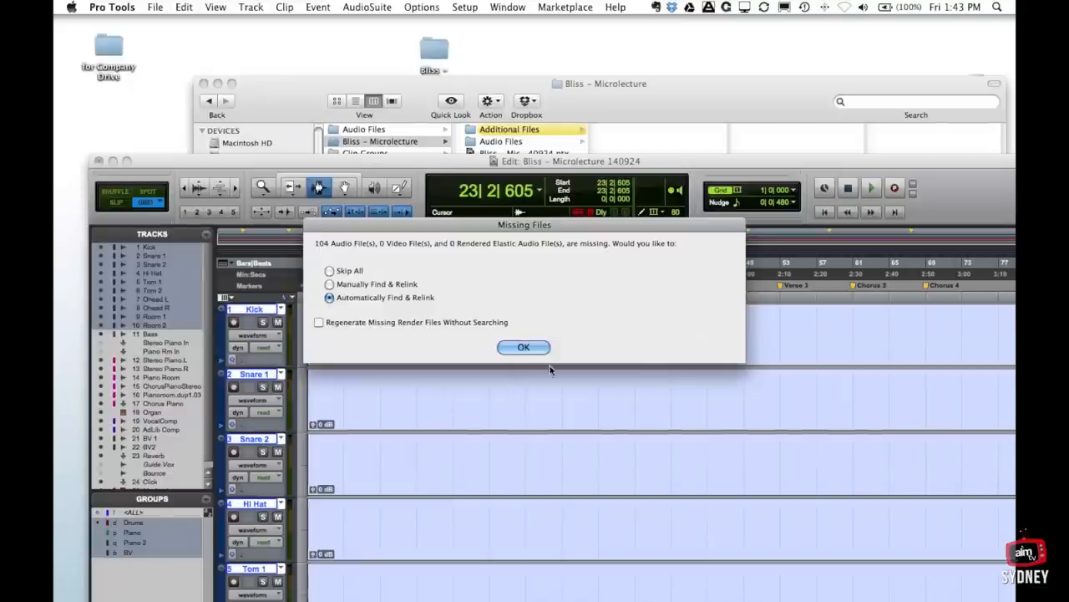
pyautogui.moveTo(267, 227)
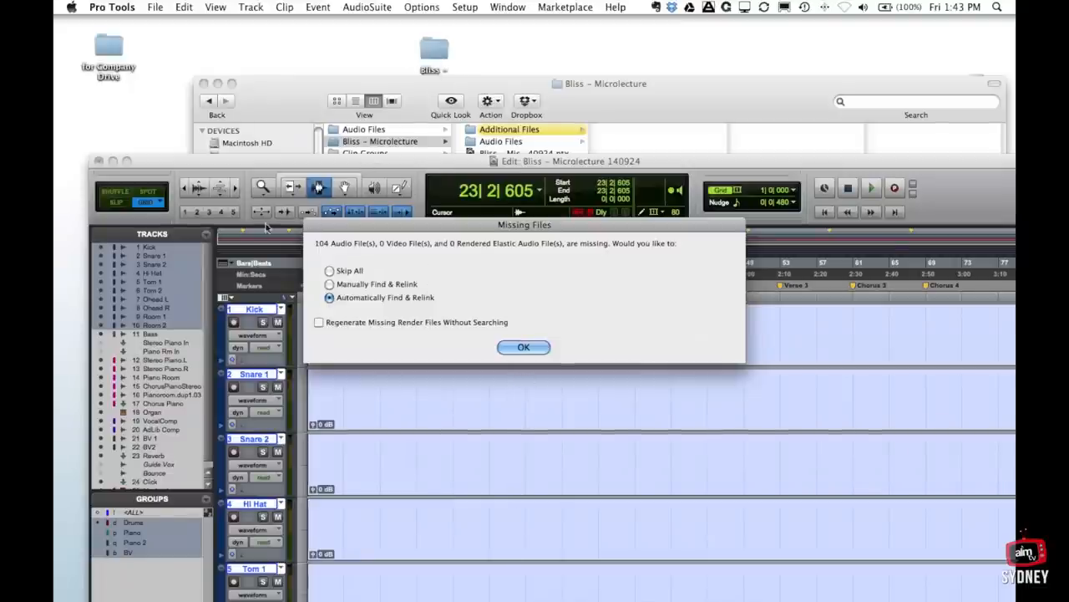
# - Quit Pro Tools from the relink prompt, confirming quit anyway and discarding unsaved changes
pyautogui.click(524, 346)
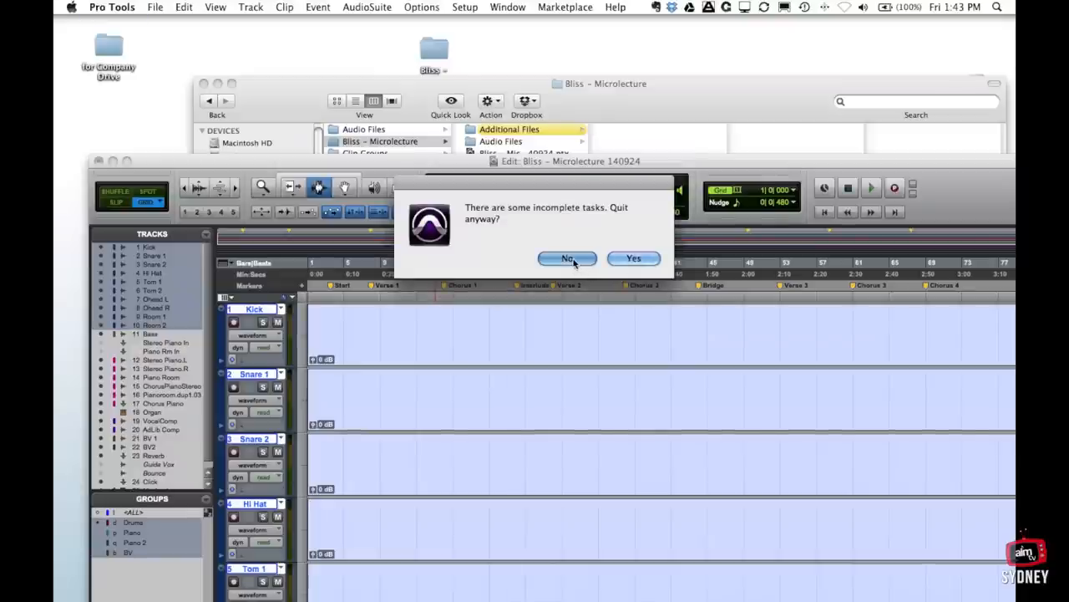
pyautogui.click(568, 257)
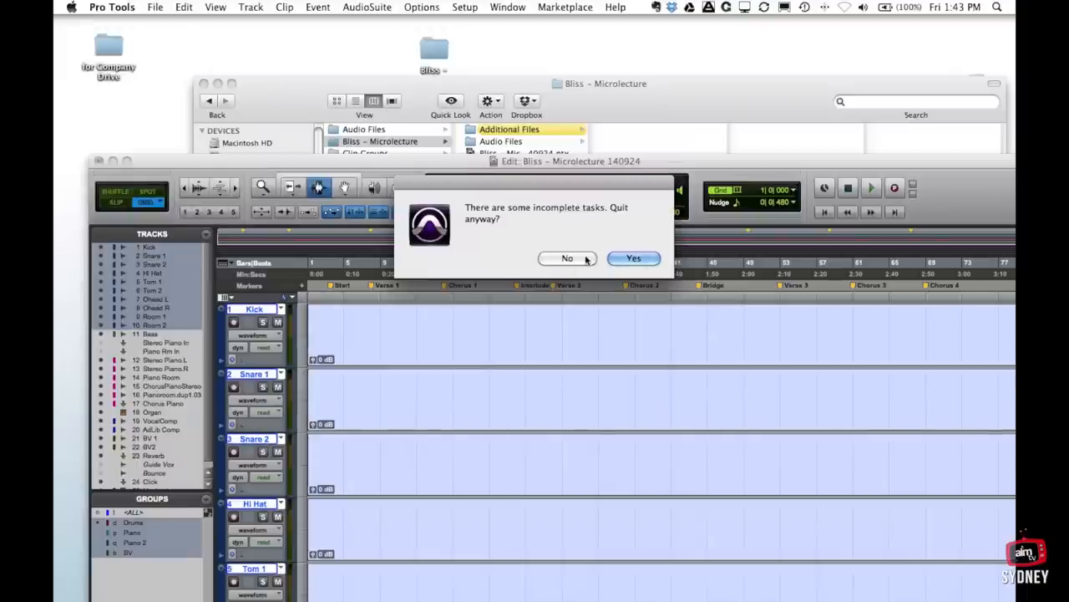
pyautogui.click(633, 257)
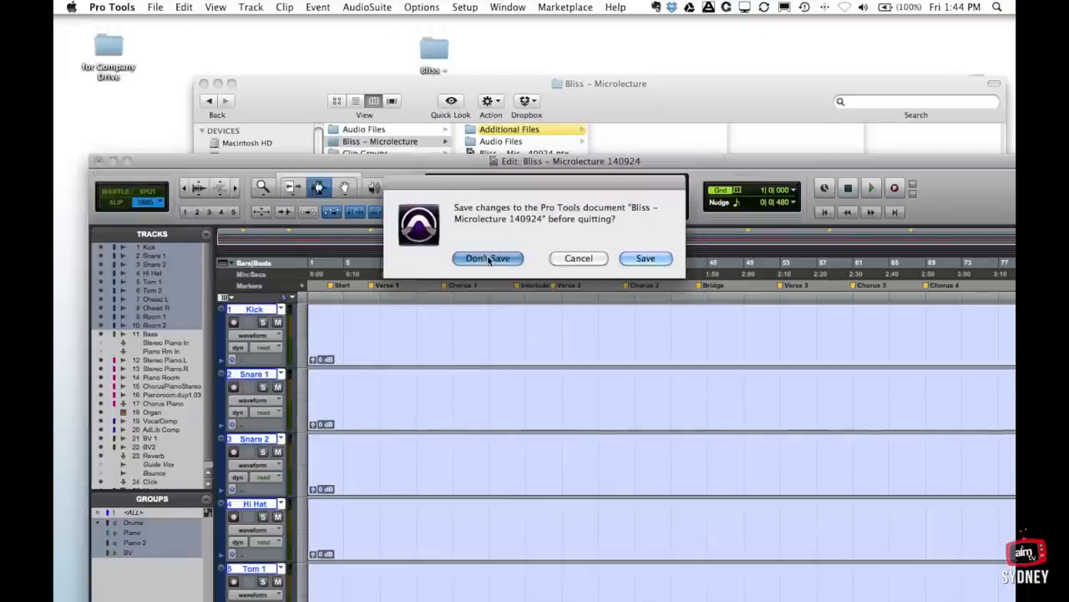
pyautogui.click(488, 258)
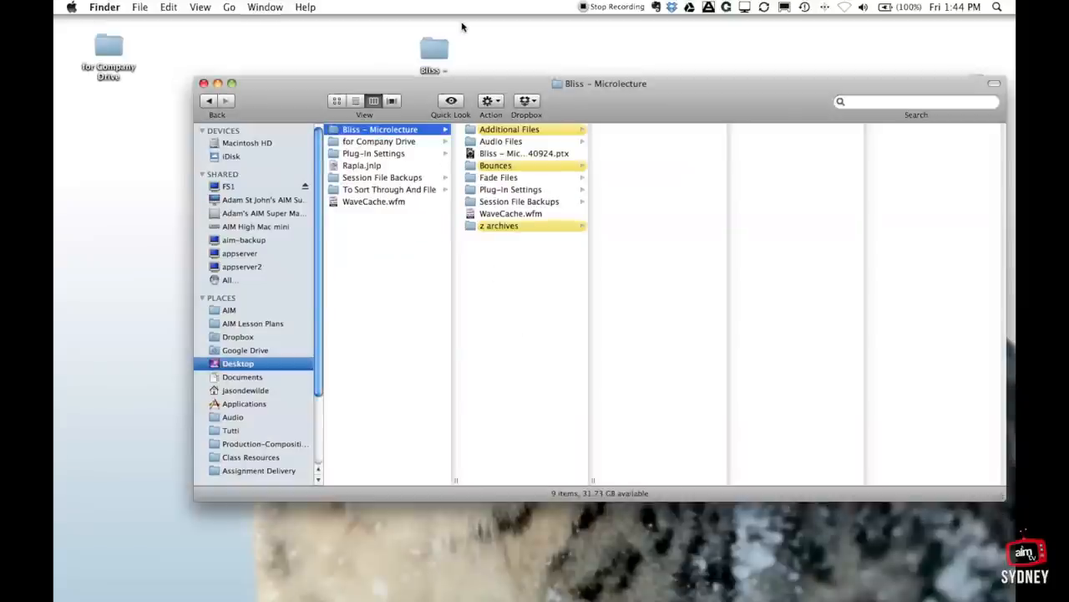
pyautogui.moveTo(510, 157)
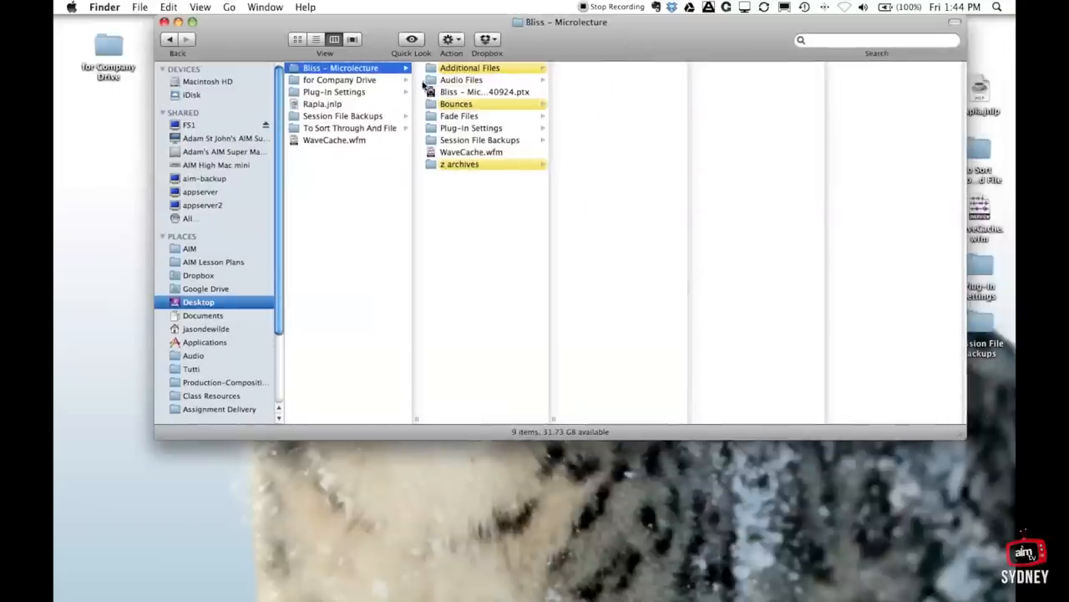
# - Reopen the Bliss - Microlecture 140924.ptx session from its new folder location
pyautogui.click(484, 90)
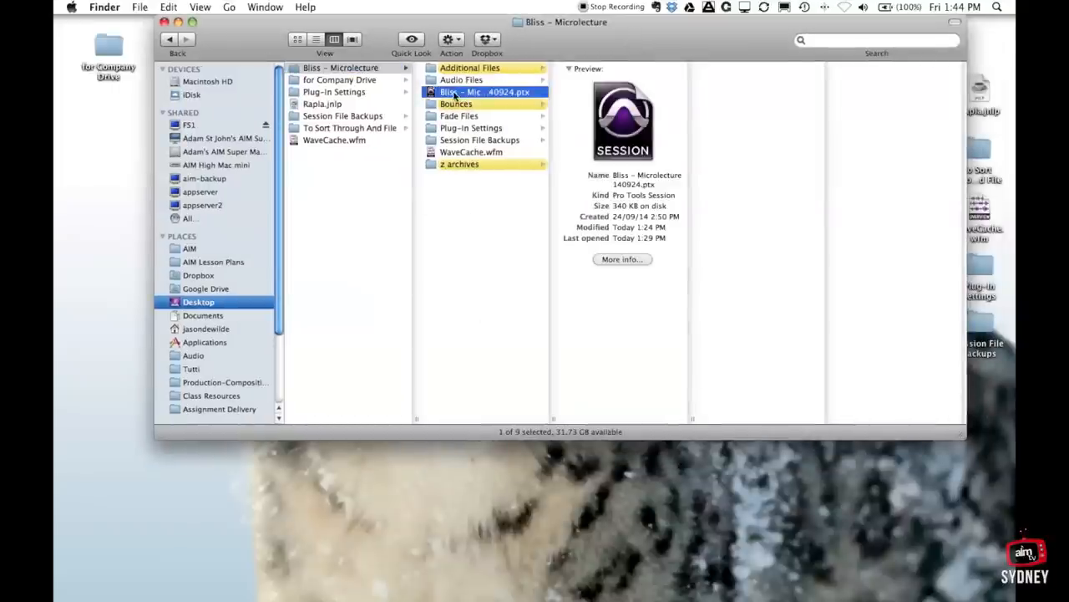
pyautogui.doubleClick(485, 92)
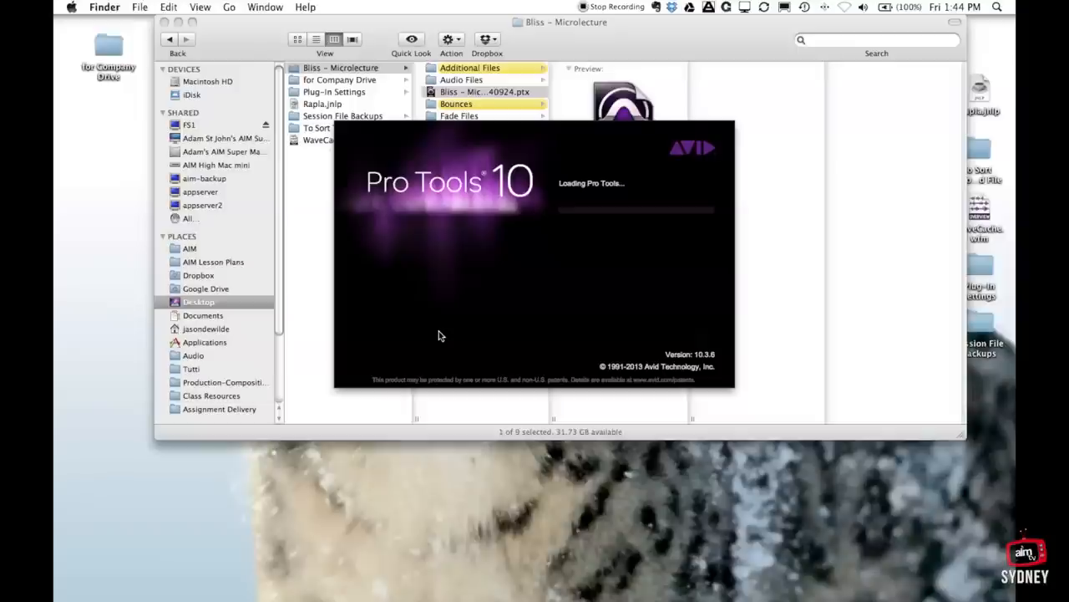
pyautogui.moveTo(639, 231)
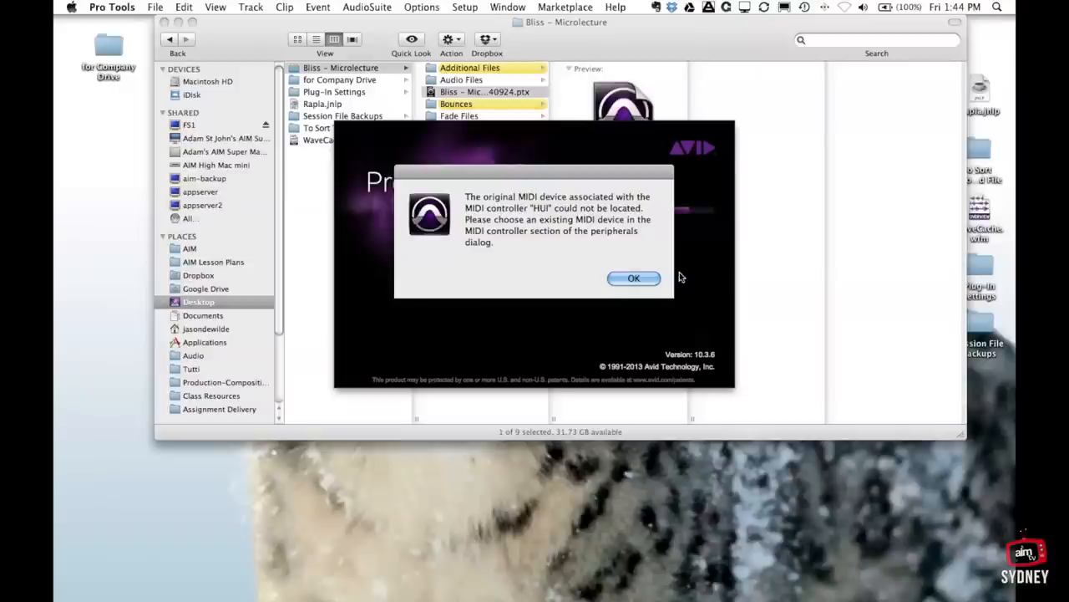
pyautogui.moveTo(504, 247)
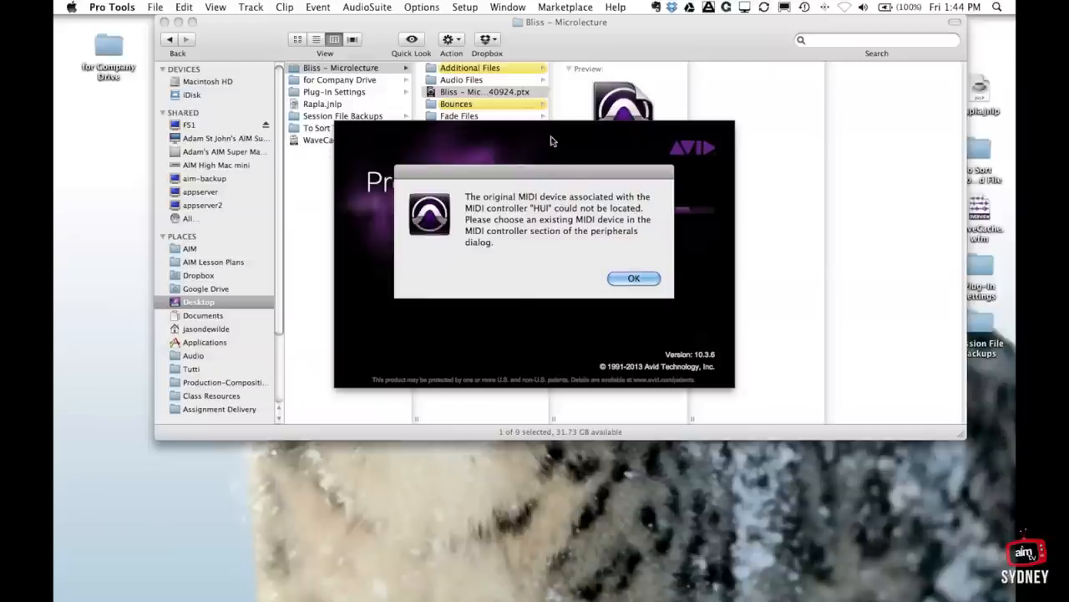
pyautogui.moveTo(585, 201)
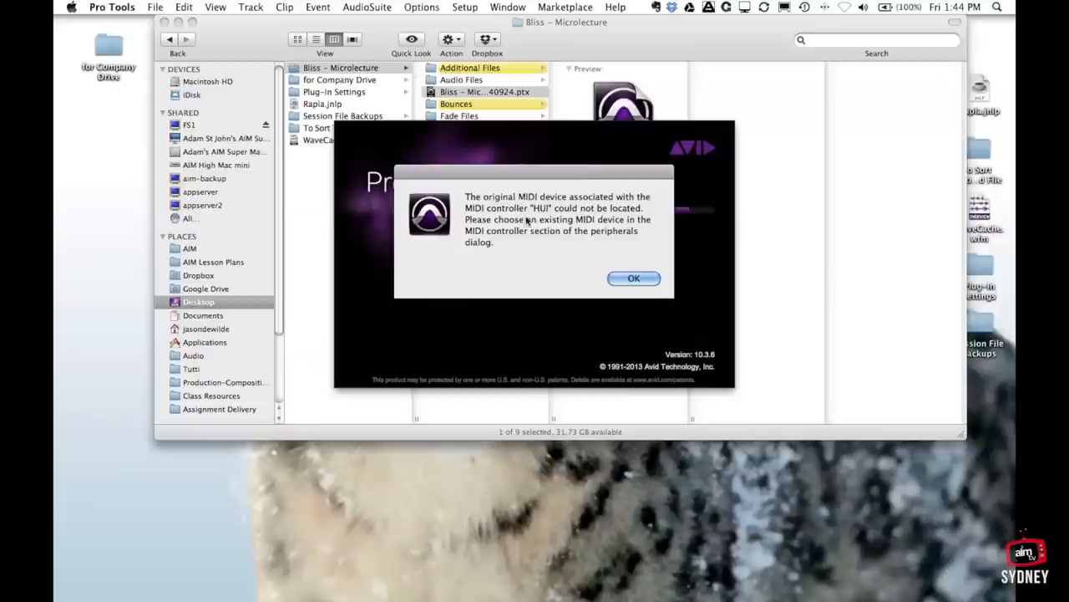
pyautogui.moveTo(538, 227)
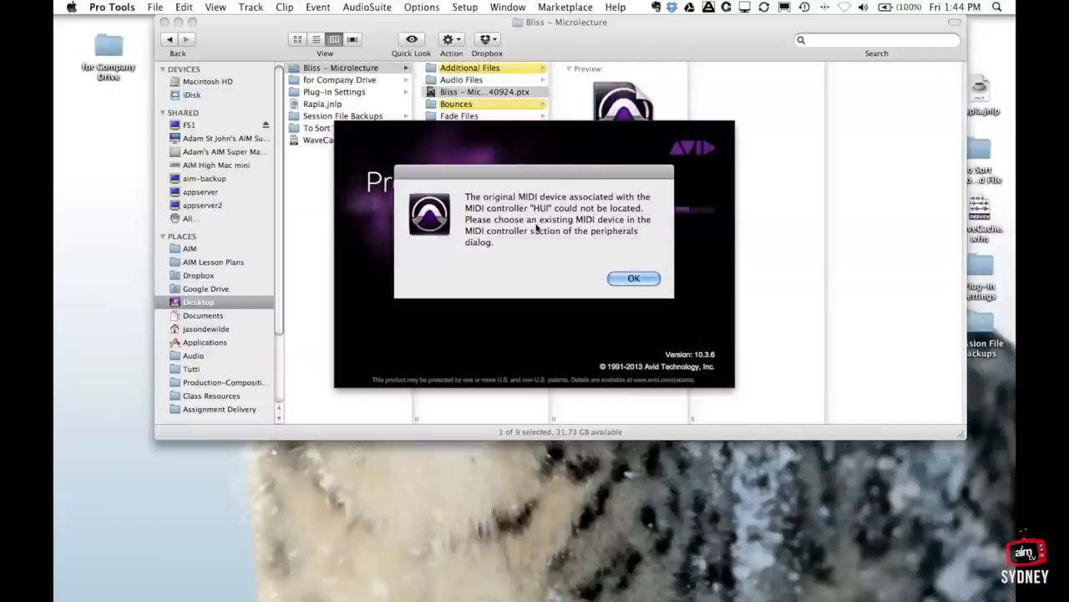
pyautogui.moveTo(591, 251)
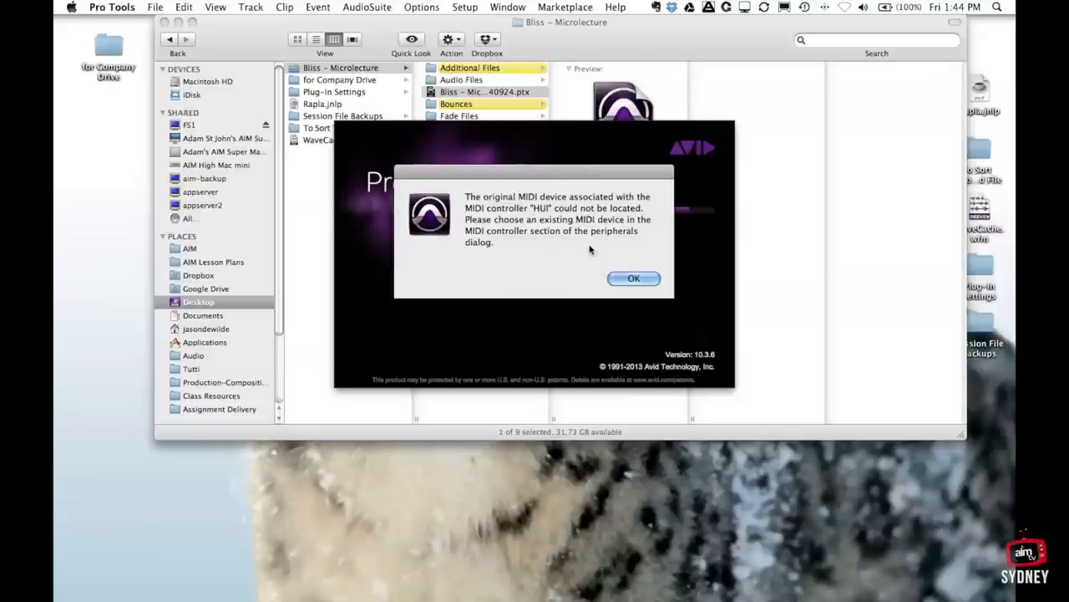
# - Dismiss the missing HUI and SurroundPanner MIDI controller warnings
pyautogui.click(633, 278)
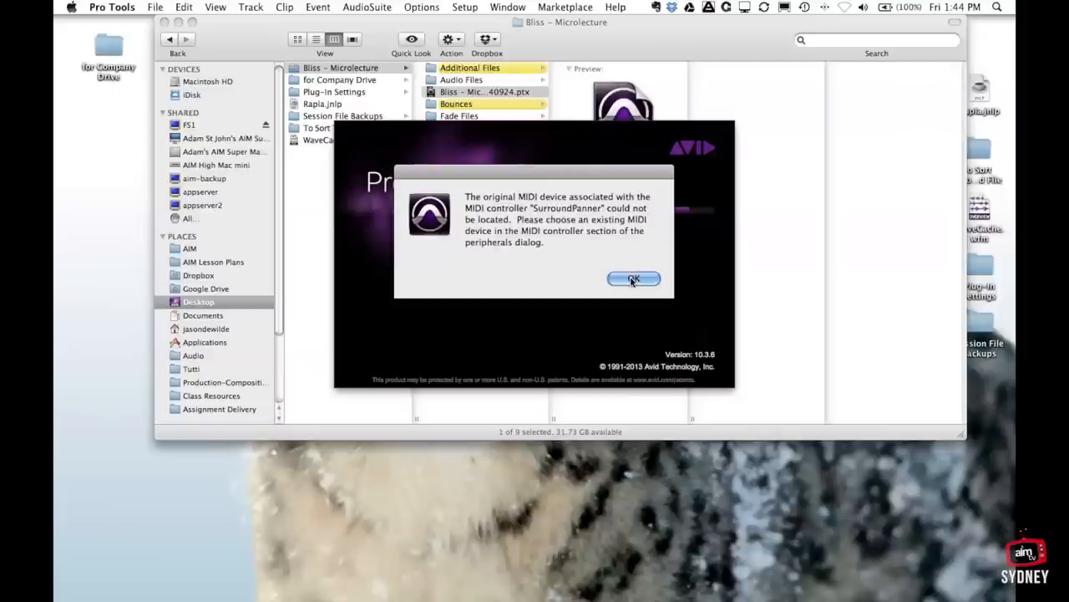
pyautogui.click(633, 278)
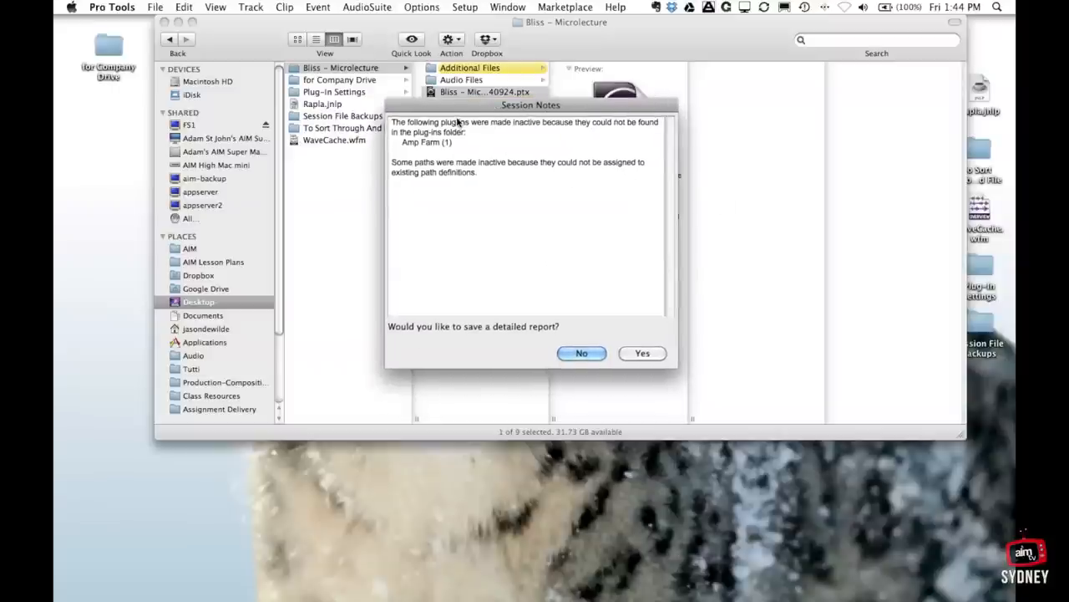
pyautogui.moveTo(398, 210)
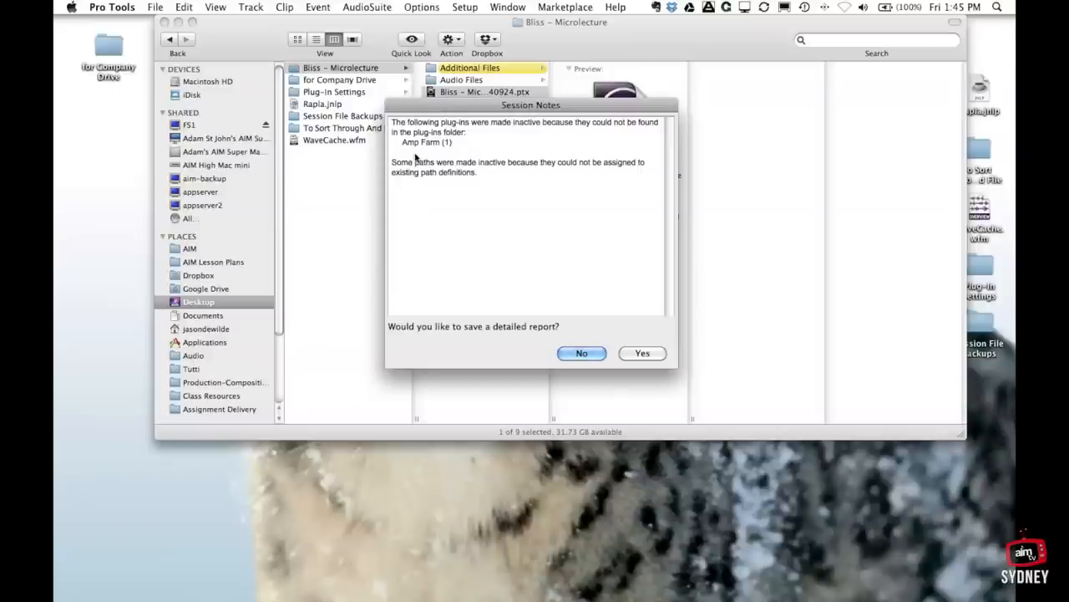
pyautogui.moveTo(449, 161)
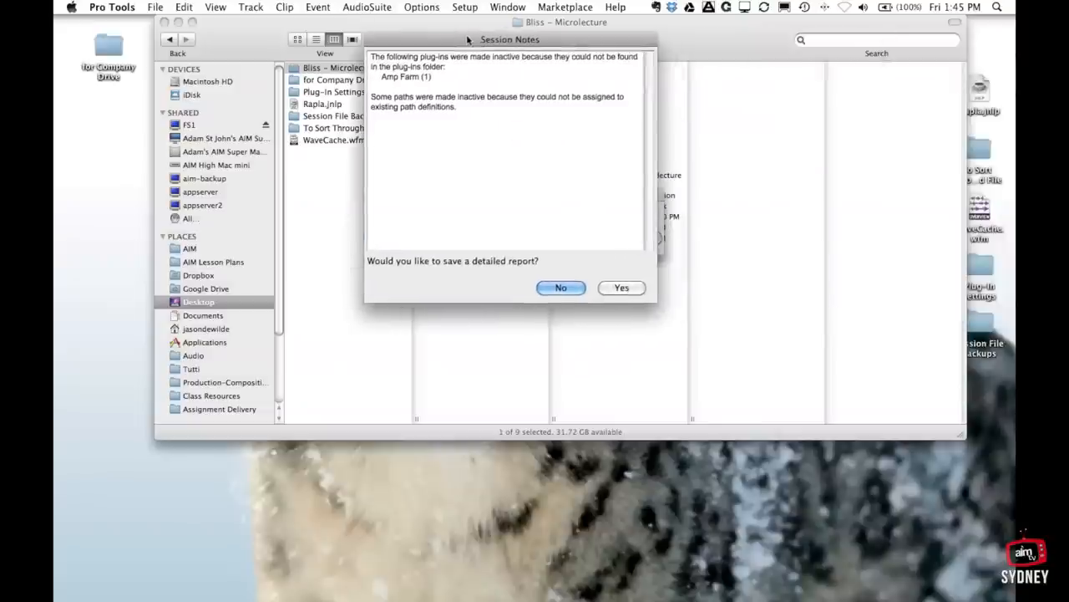
pyautogui.moveTo(408, 73)
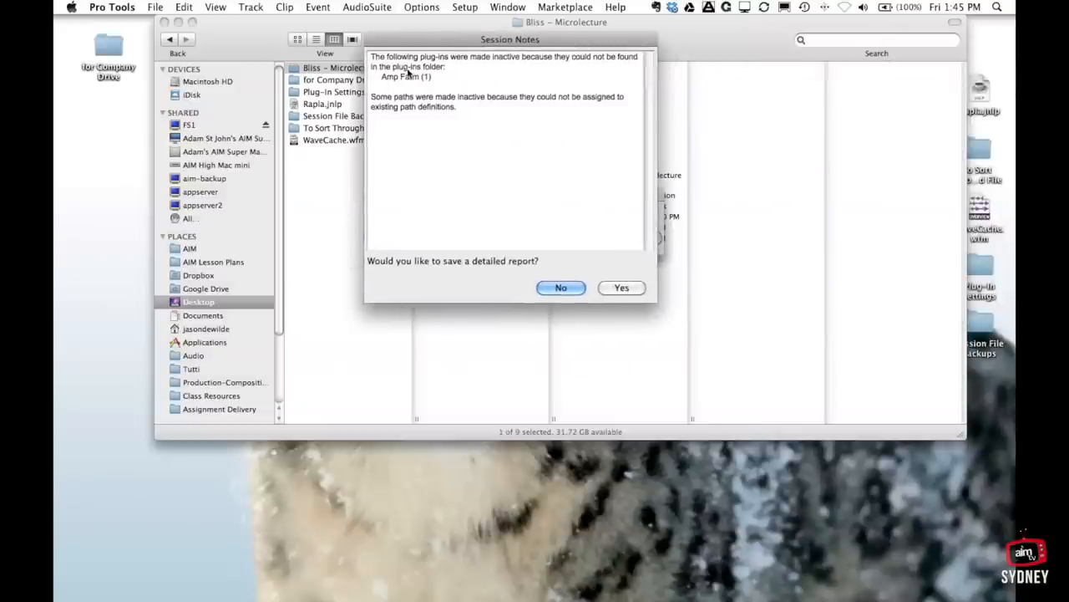
pyautogui.moveTo(605, 77)
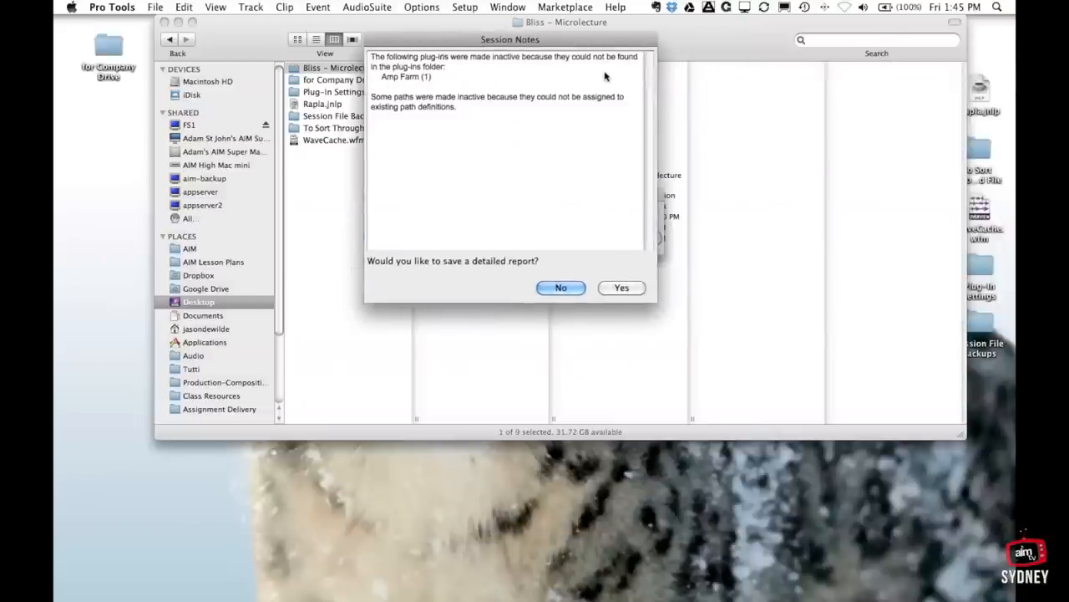
pyautogui.moveTo(426, 47)
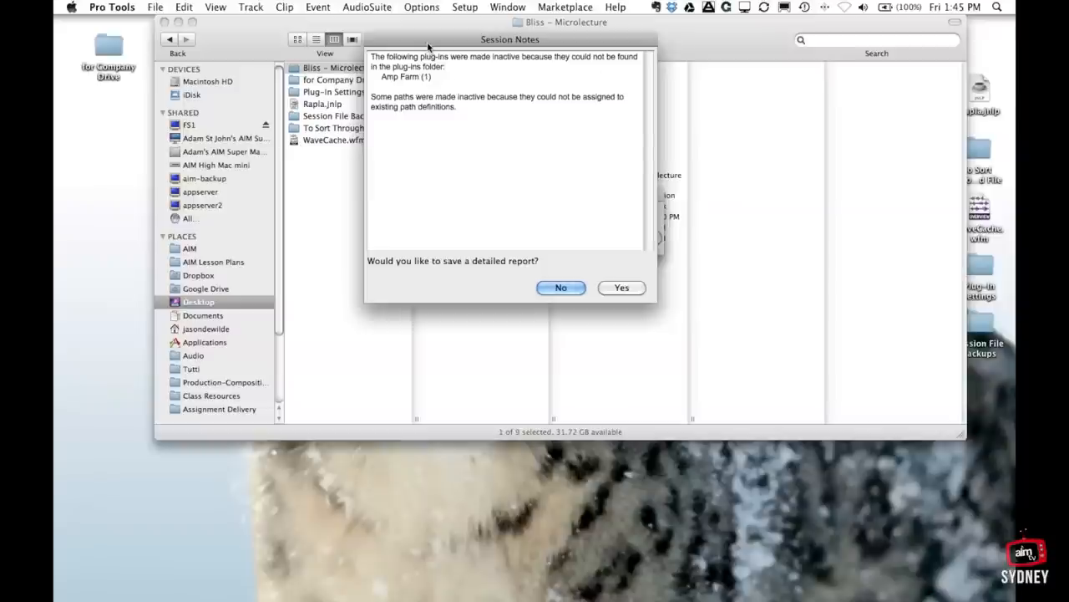
pyautogui.moveTo(413, 87)
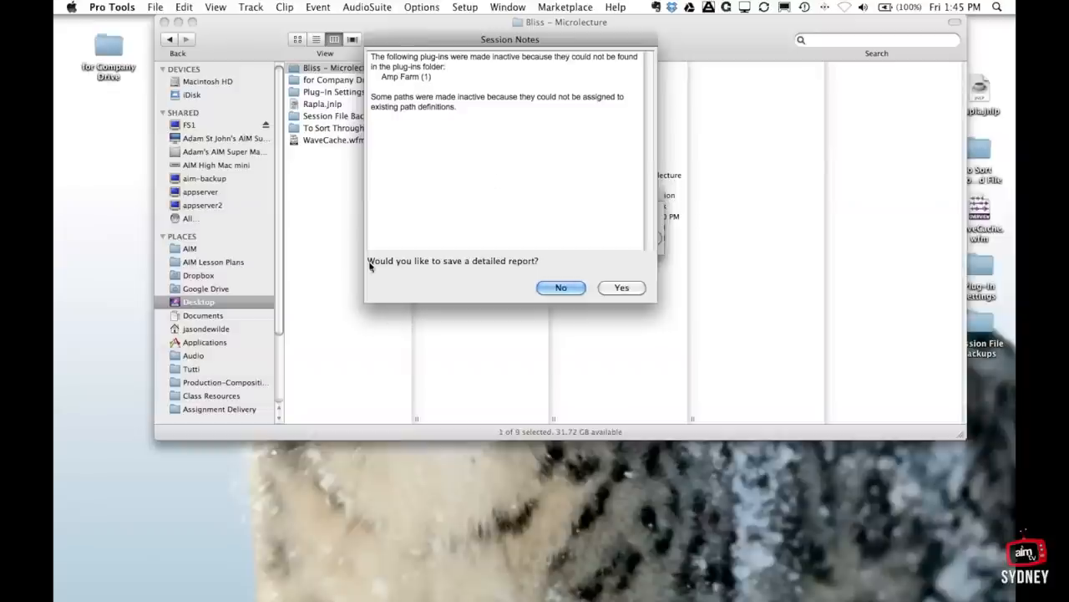
pyautogui.moveTo(448, 52)
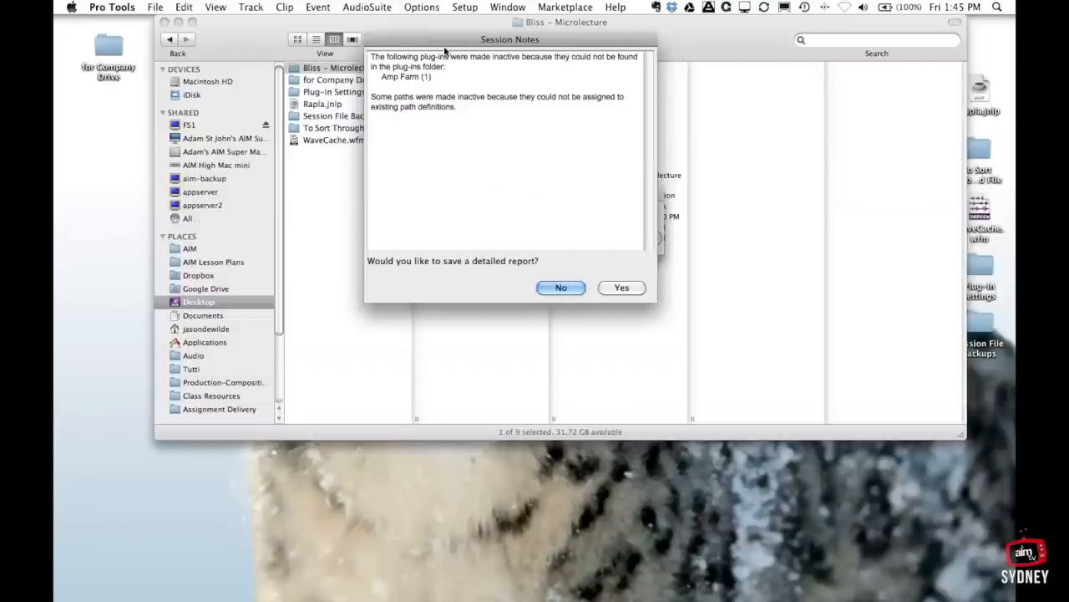
pyautogui.moveTo(515, 169)
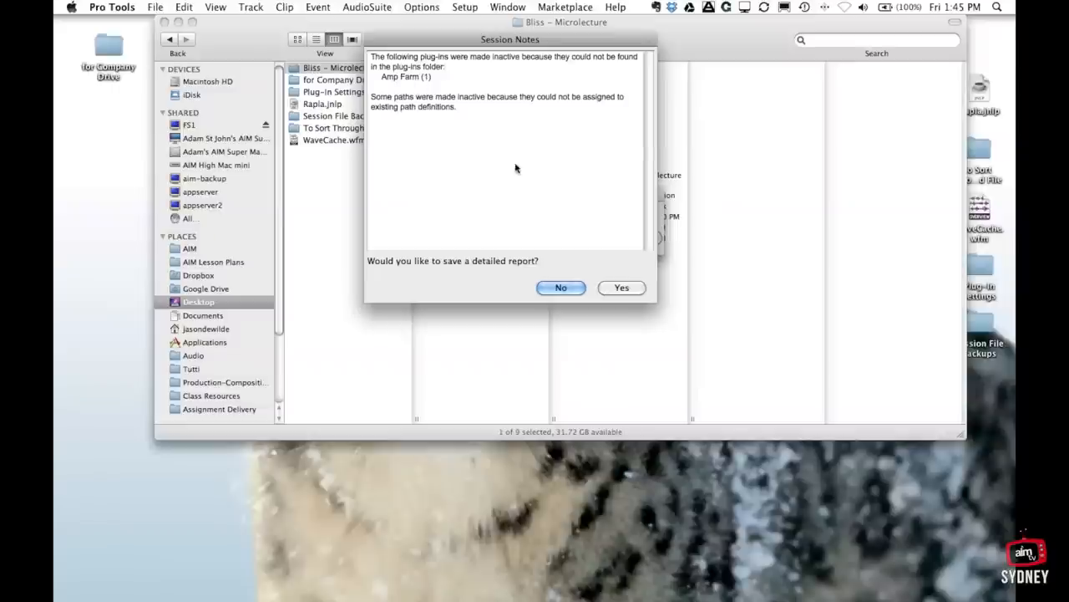
pyautogui.moveTo(421, 274)
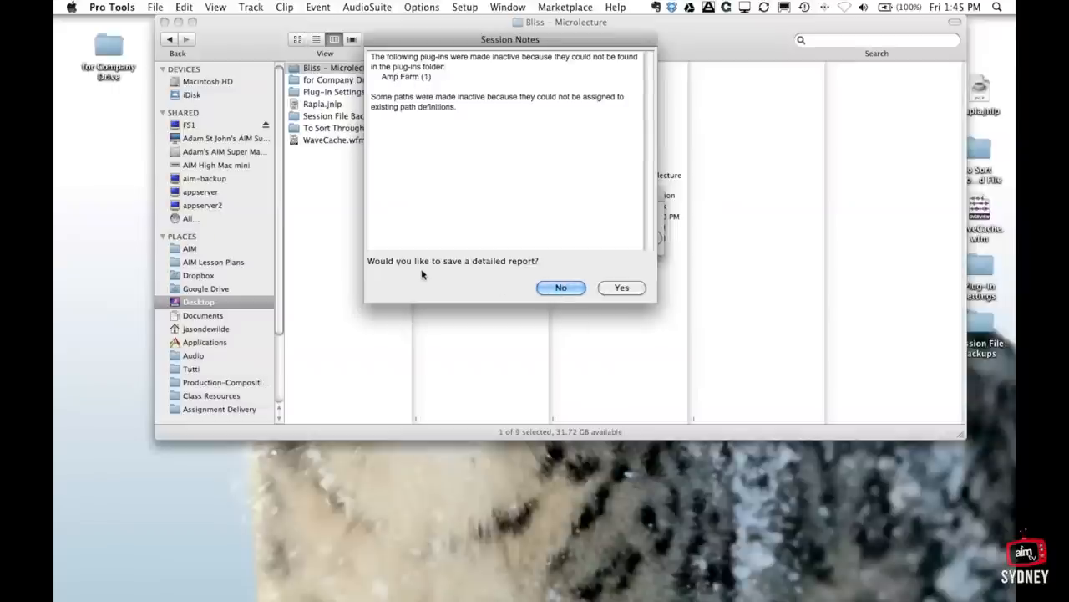
# - Answer No to saving the detailed inactive plug-in report in Session Notes
pyautogui.click(561, 288)
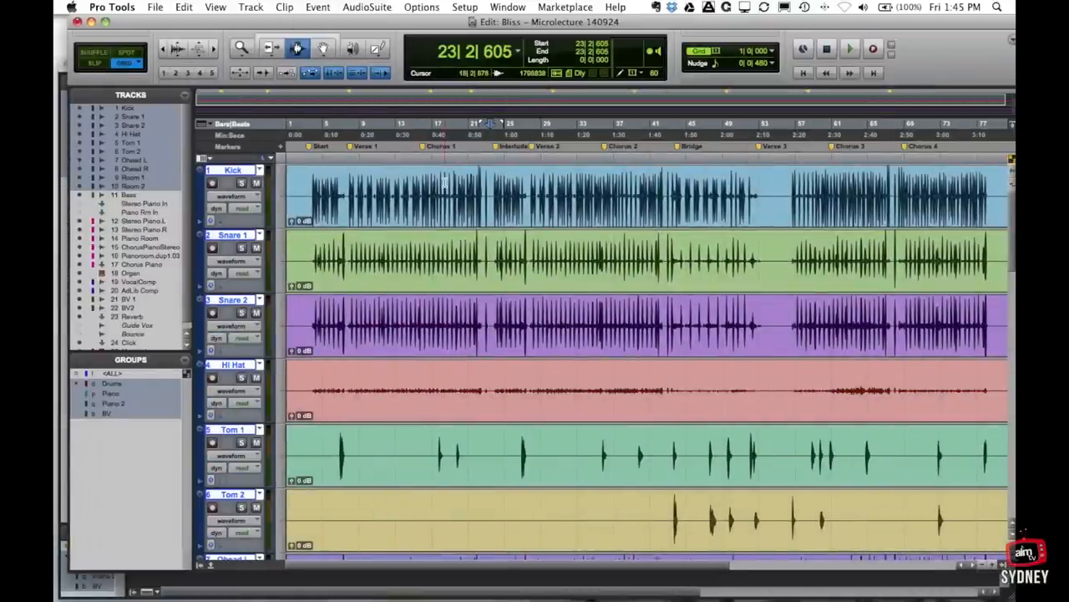
pyautogui.click(849, 47)
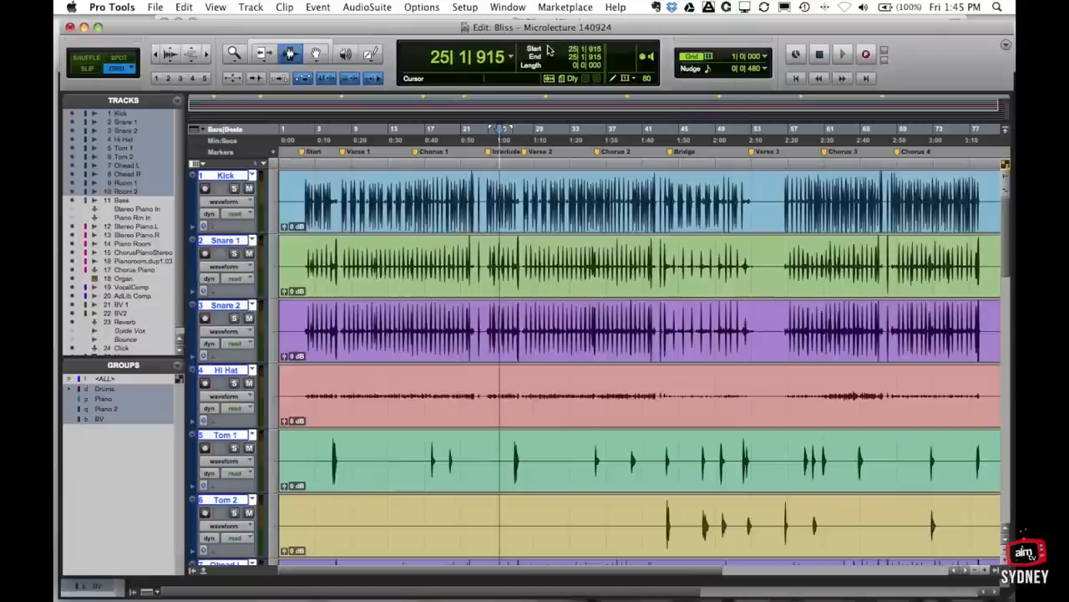
pyautogui.moveTo(549, 48)
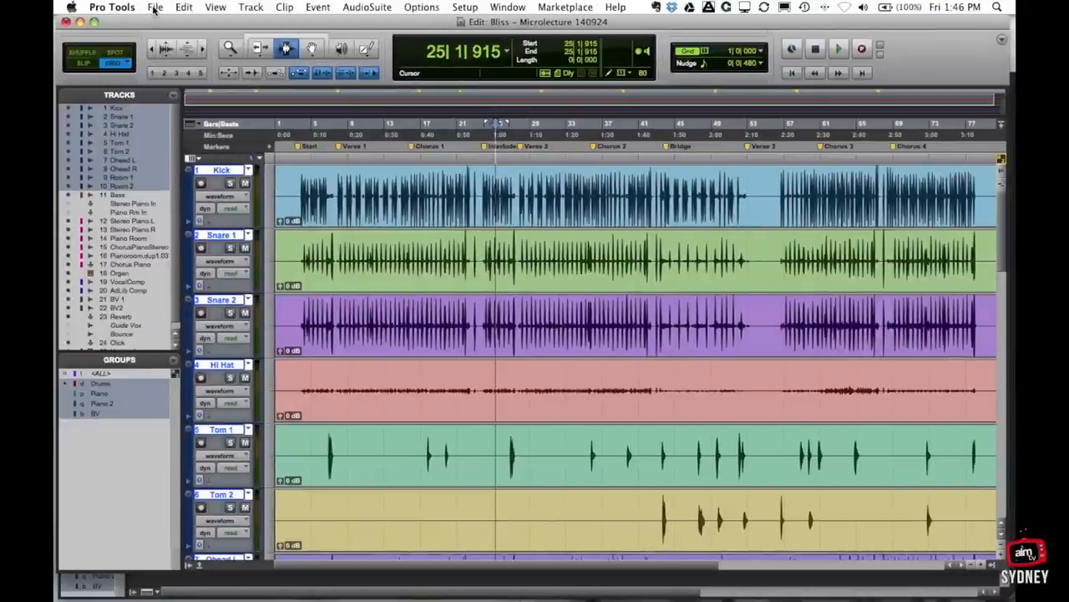
# - Save the session as a new copy named Bliss – Microlecture 140926
pyautogui.click(154, 7)
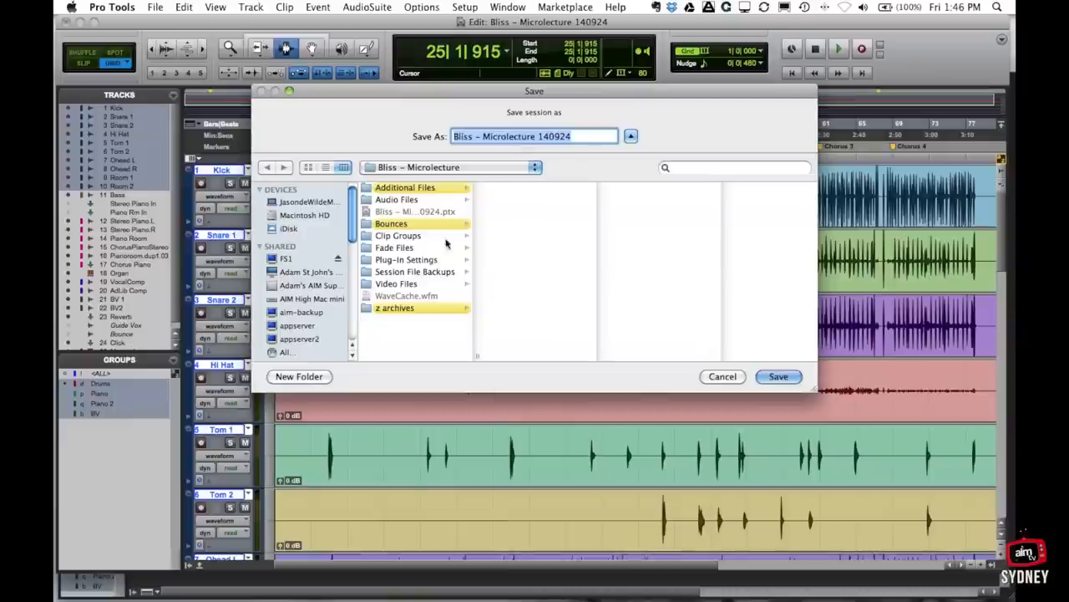
pyautogui.moveTo(421, 346)
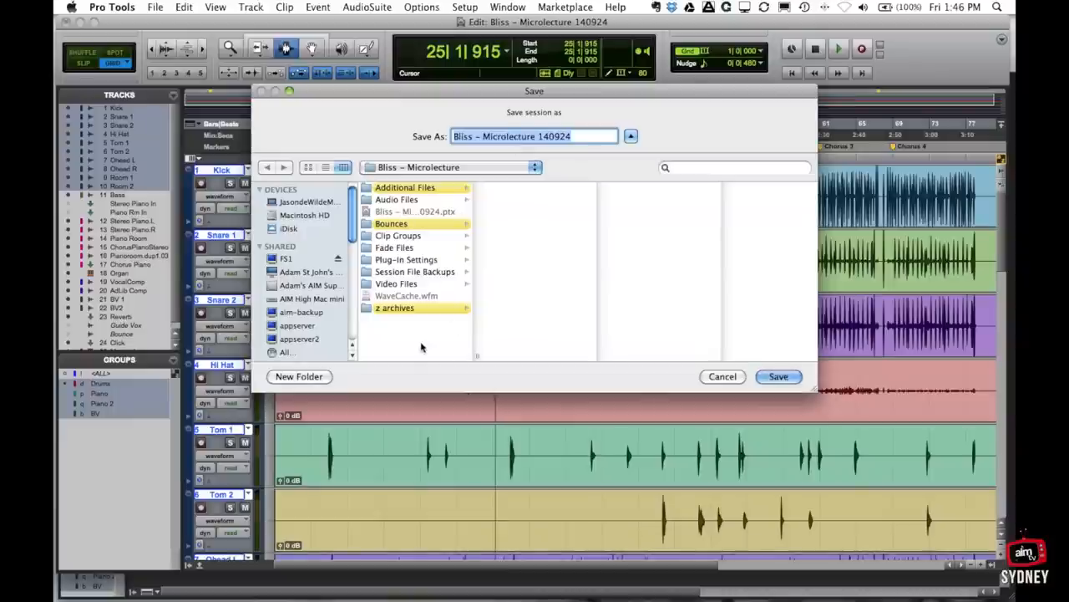
pyautogui.moveTo(466, 254)
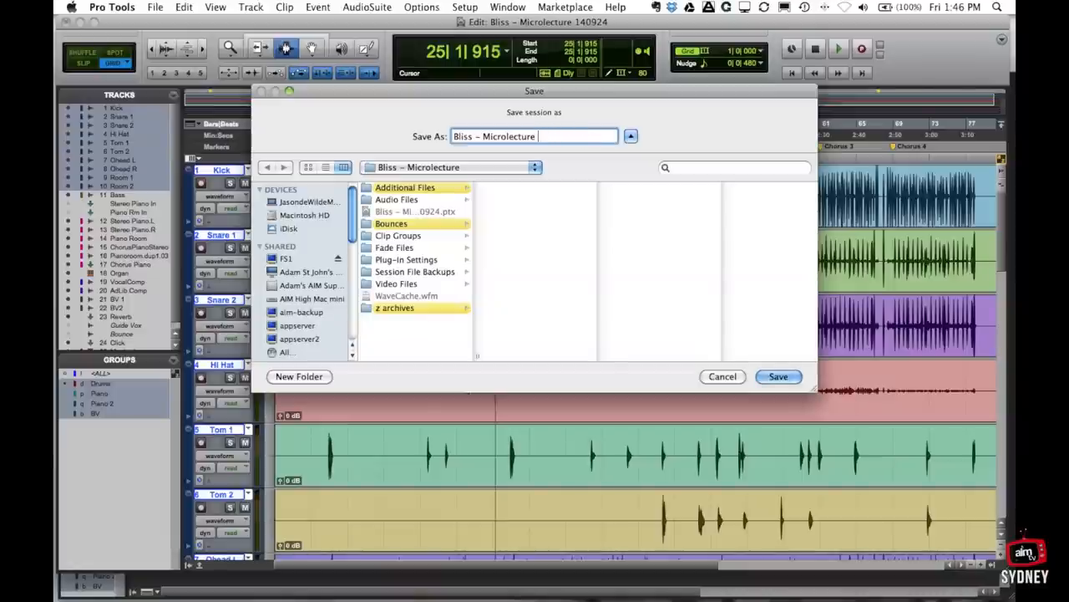
pyautogui.write('1409')
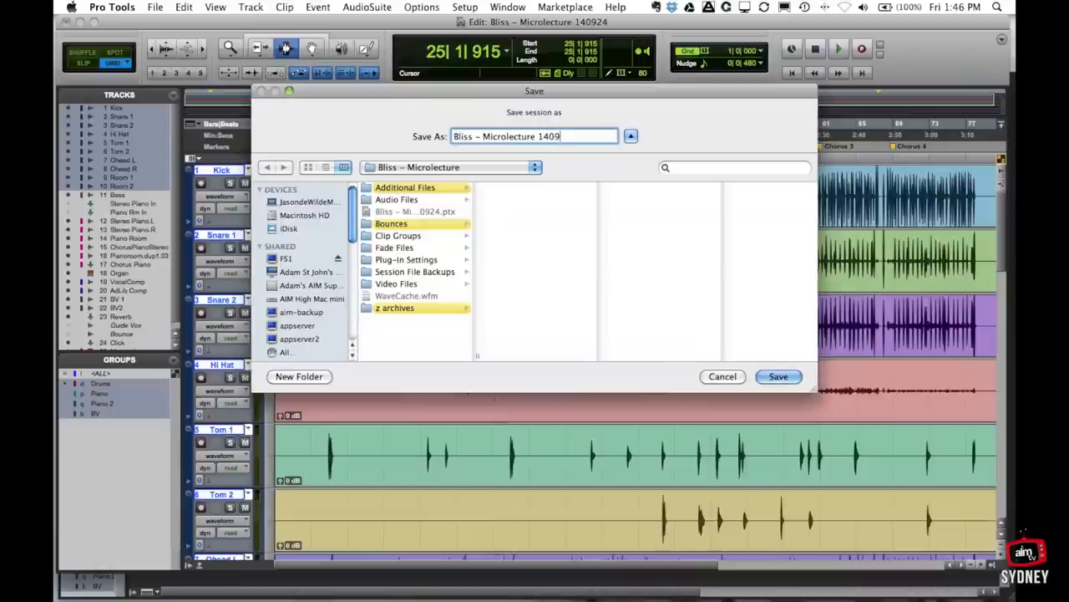
pyautogui.write('26')
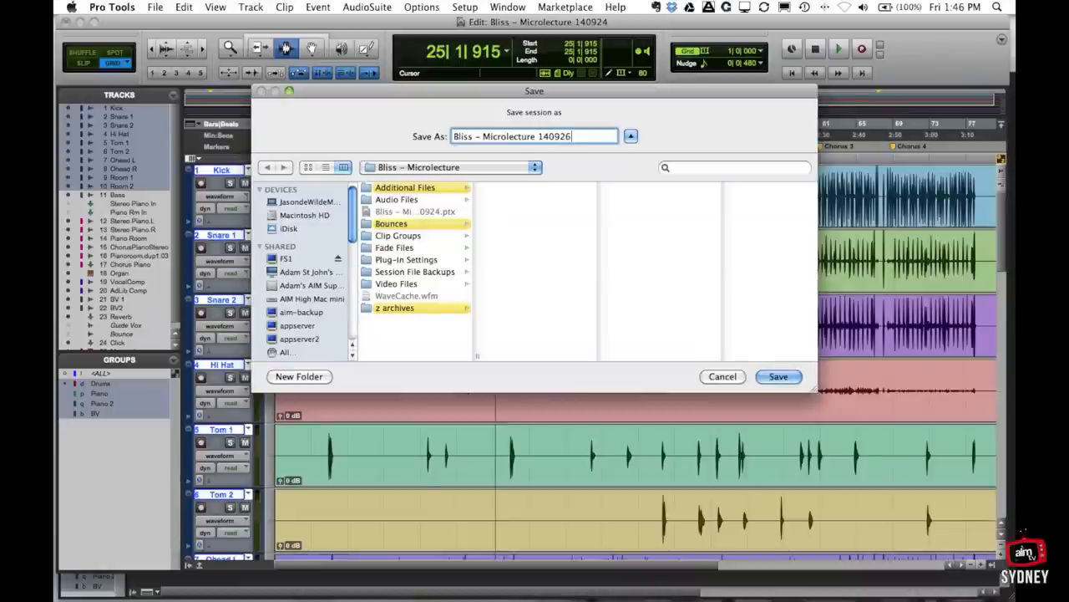
pyautogui.click(777, 376)
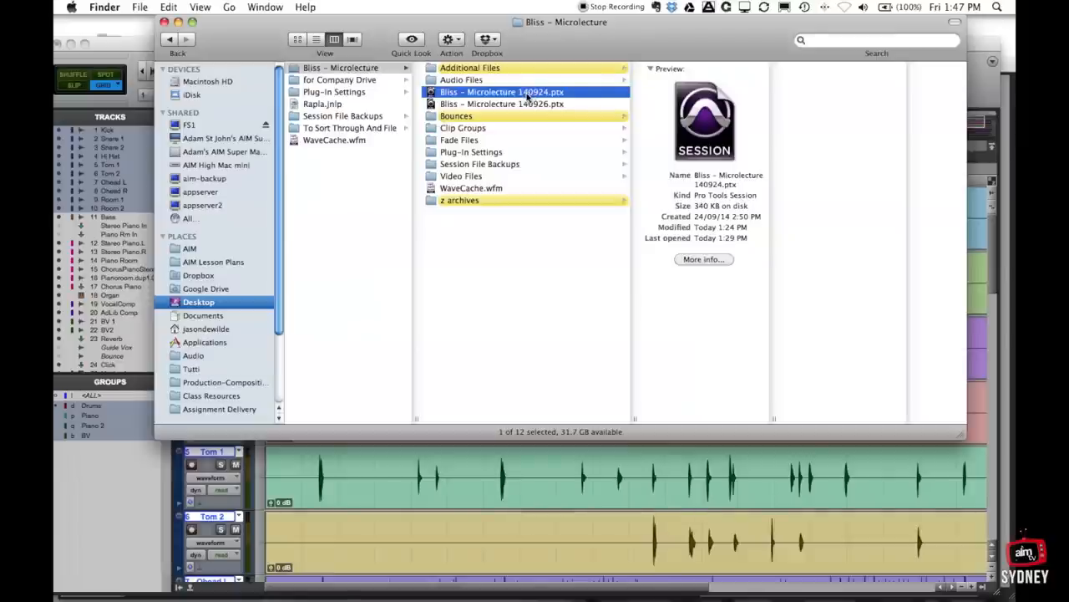
pyautogui.moveTo(527, 227)
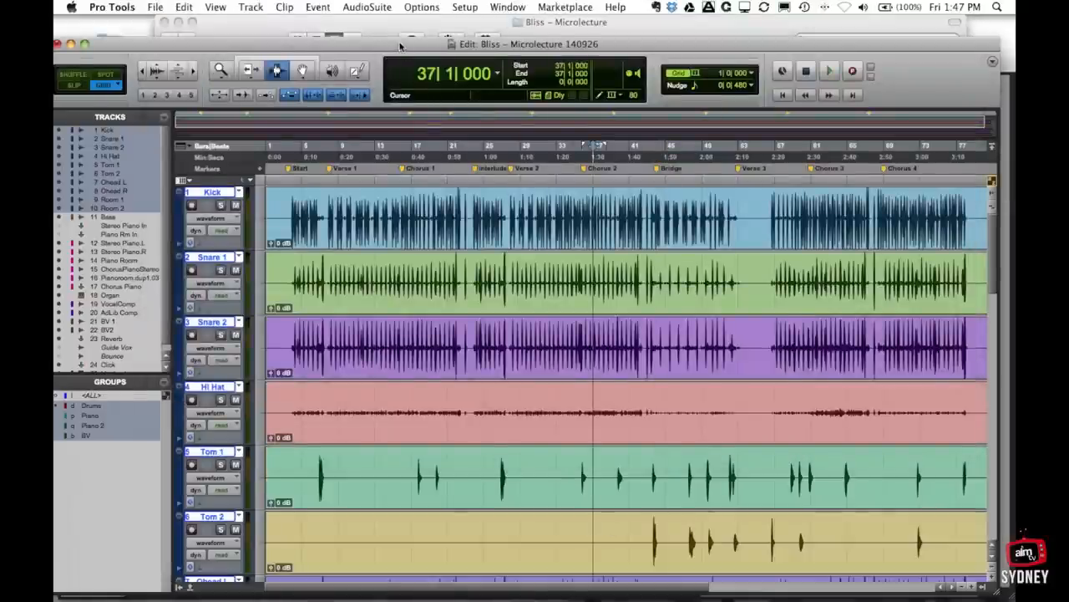
pyautogui.click(154, 7)
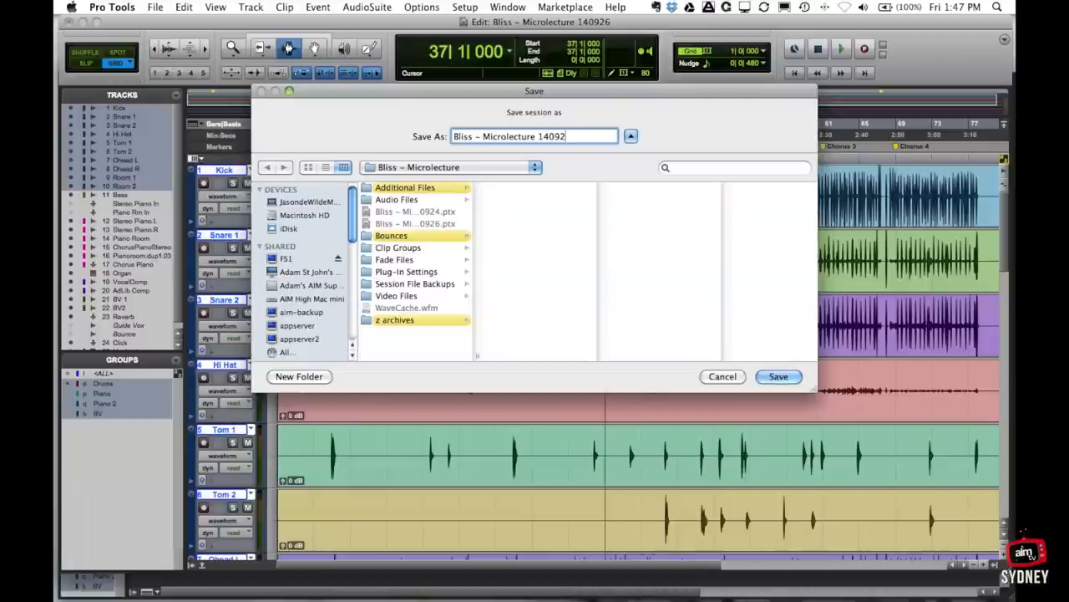
pyautogui.write('7')
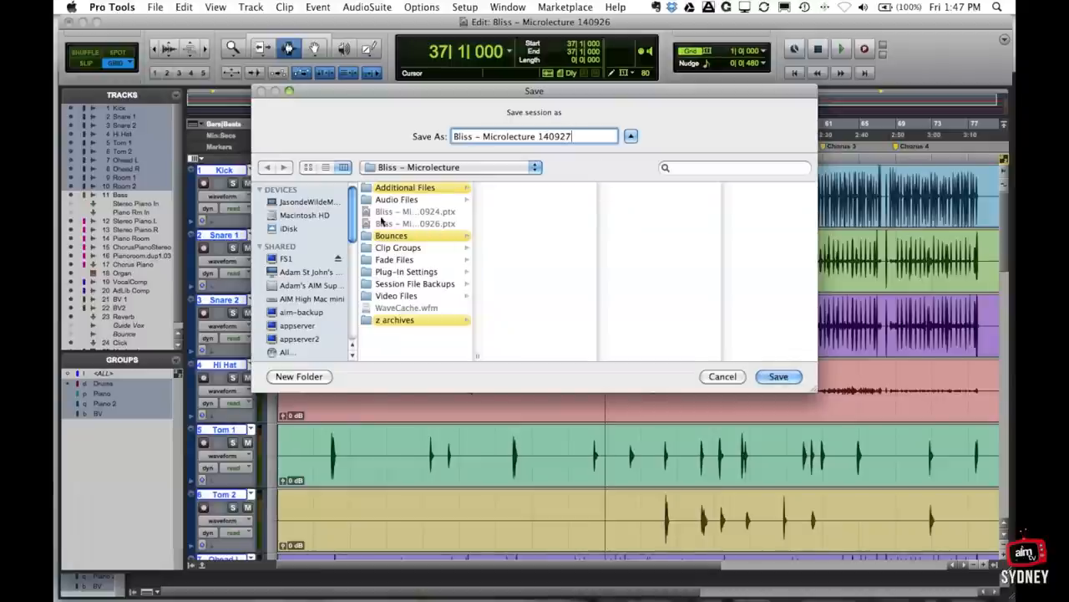
pyautogui.moveTo(434, 224)
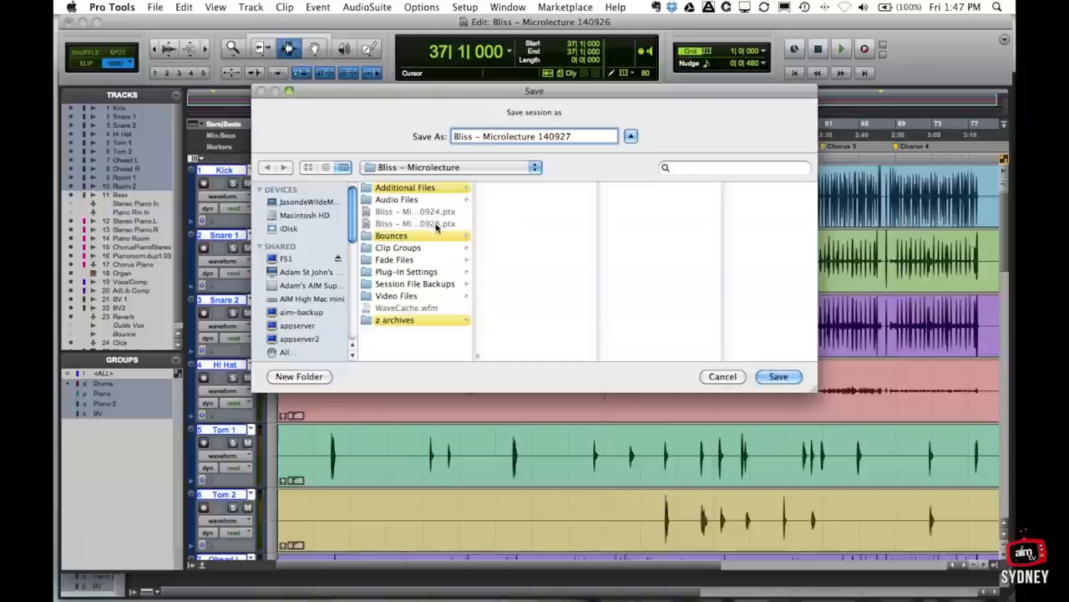
pyautogui.click(777, 376)
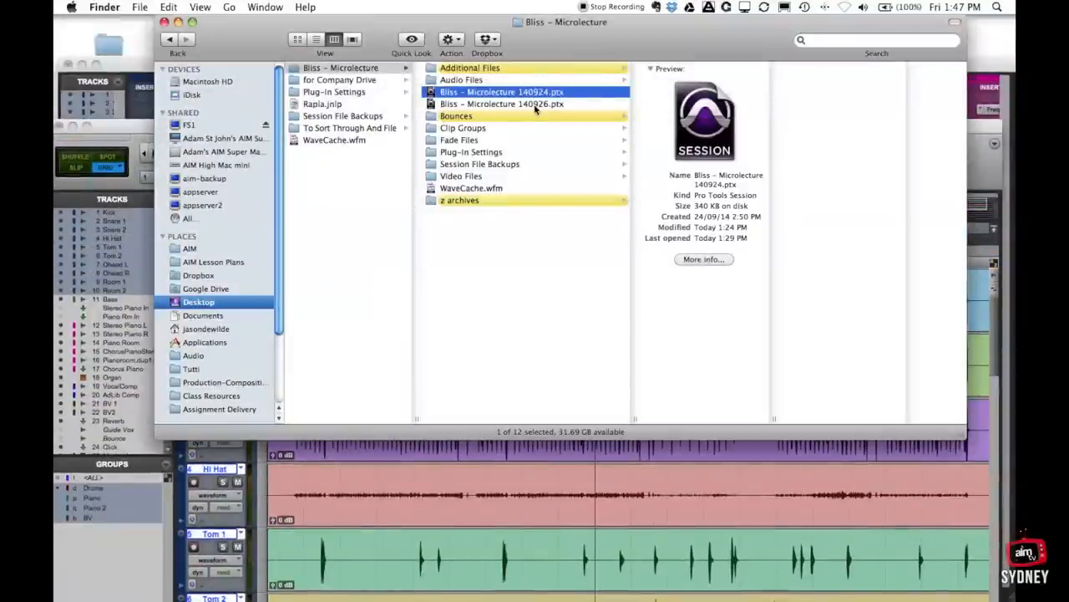
pyautogui.moveTo(492, 241)
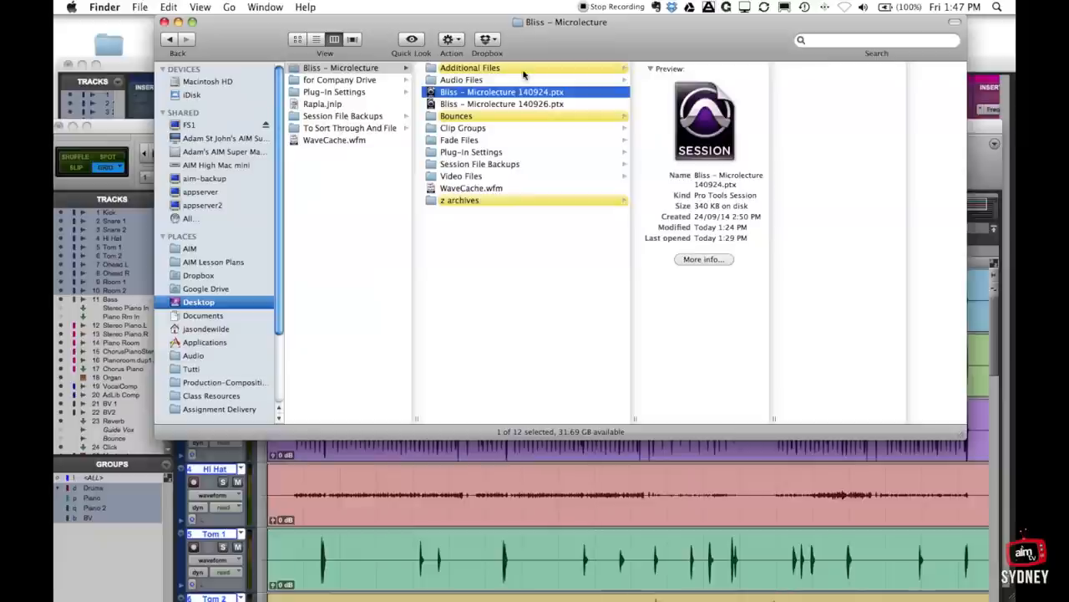
pyautogui.moveTo(451, 117)
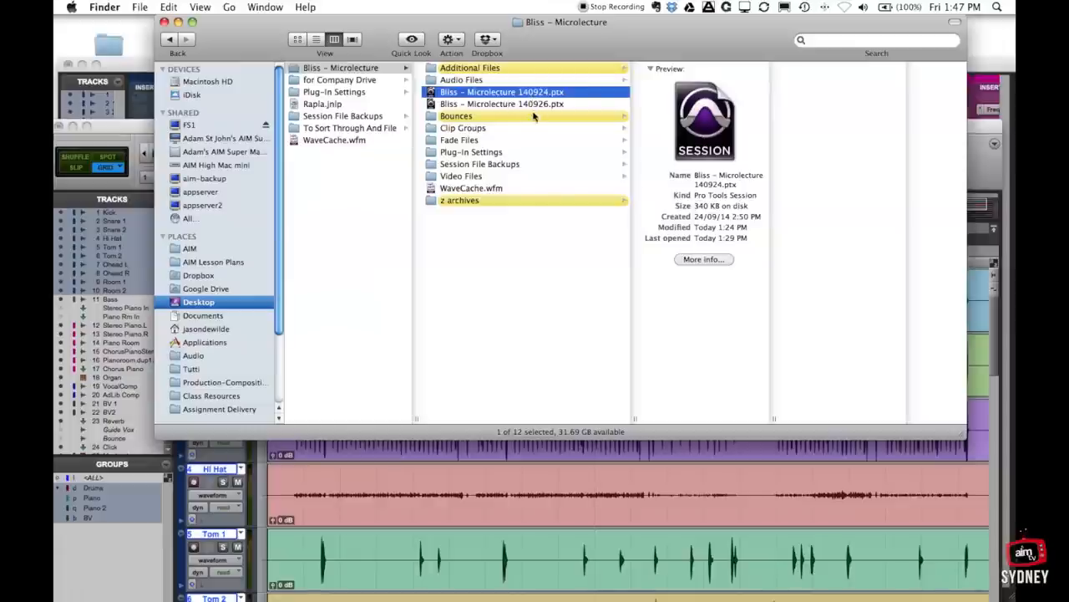
pyautogui.moveTo(465, 126)
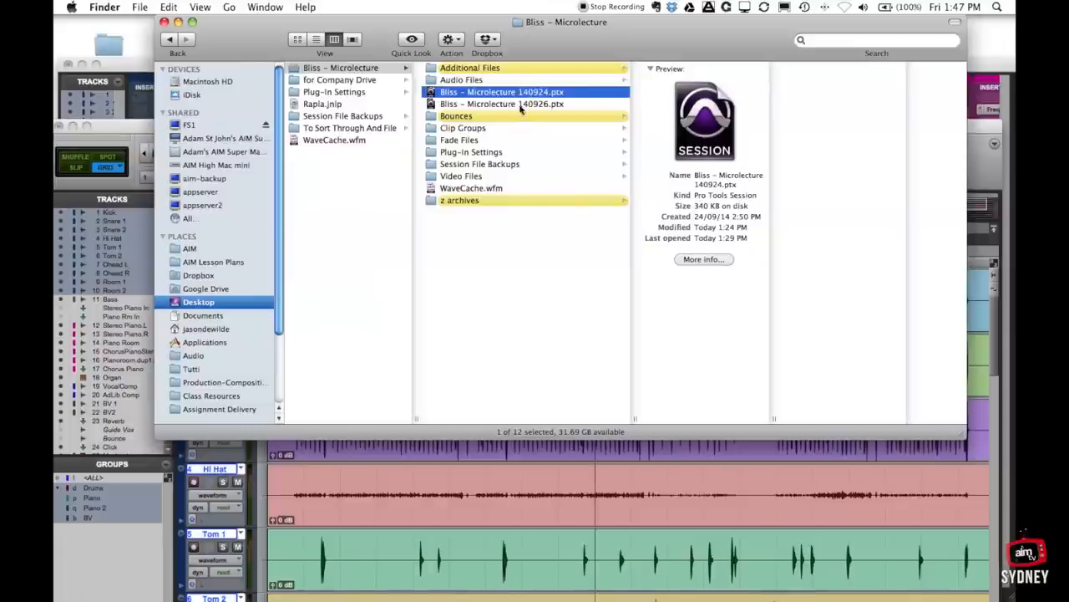
pyautogui.click(501, 104)
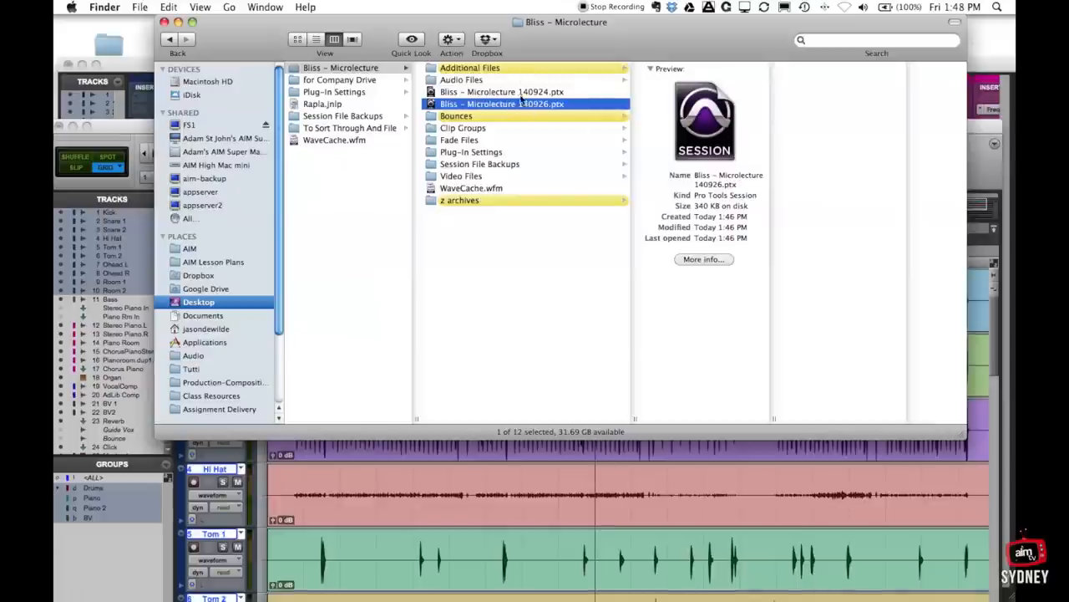
pyautogui.moveTo(545, 576)
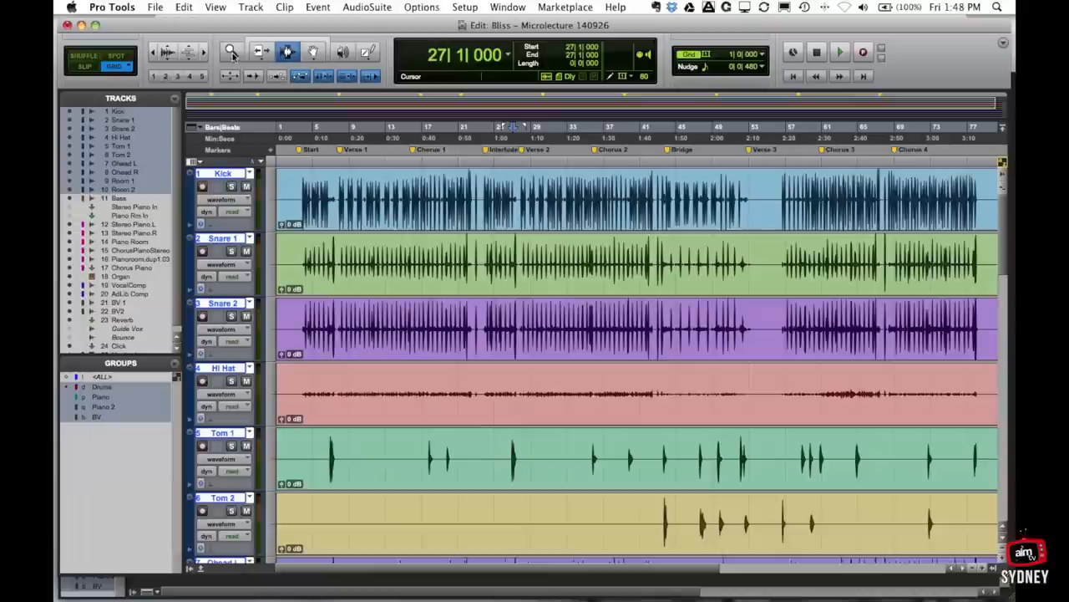
pyautogui.click(153, 6)
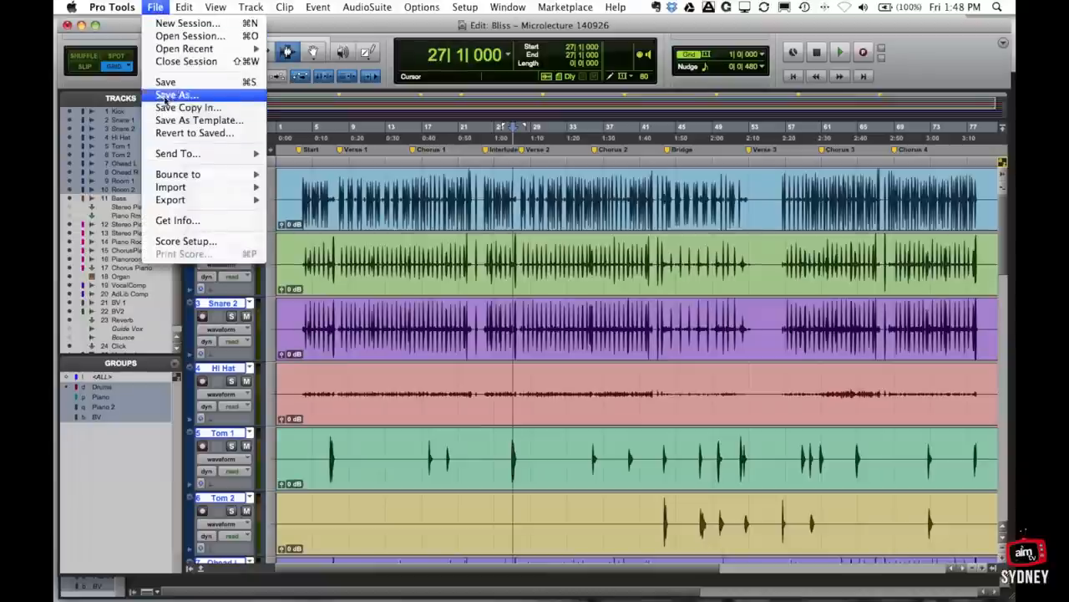
pyautogui.moveTo(166, 82)
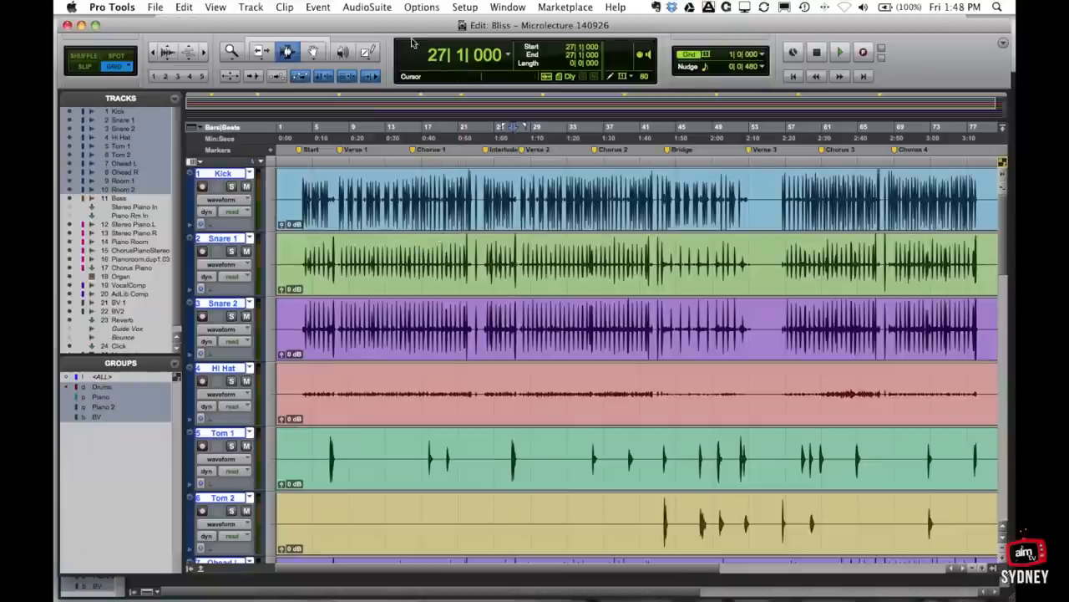
pyautogui.moveTo(374, 32)
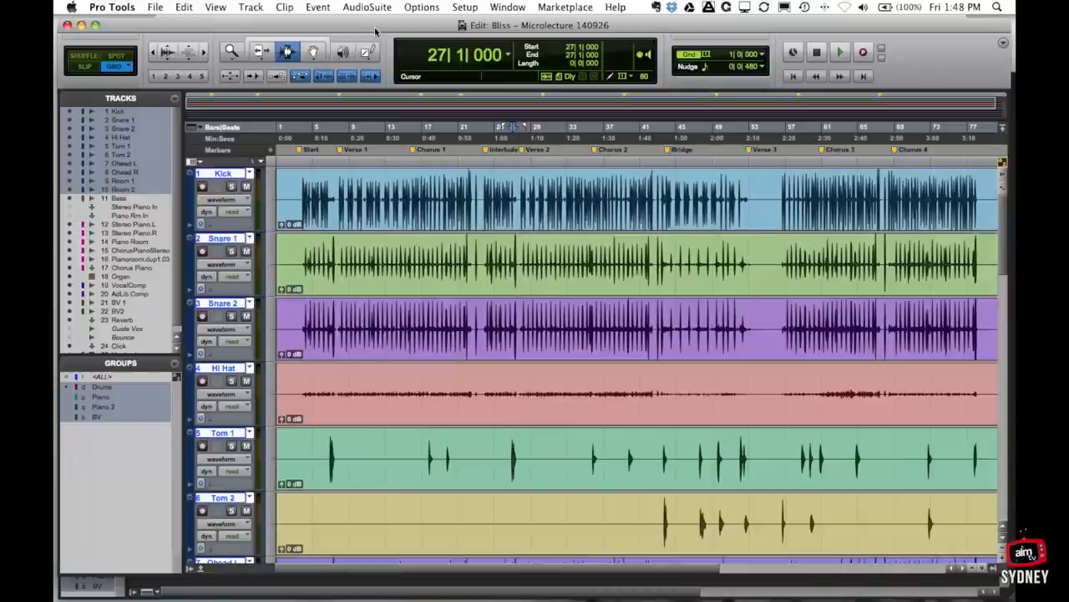
pyautogui.moveTo(337, 23)
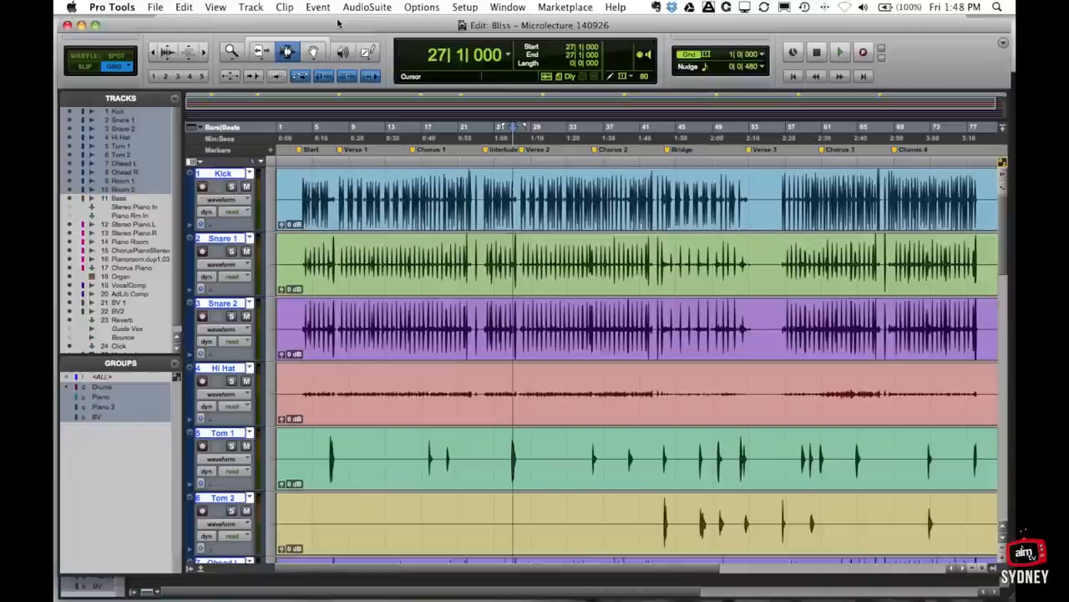